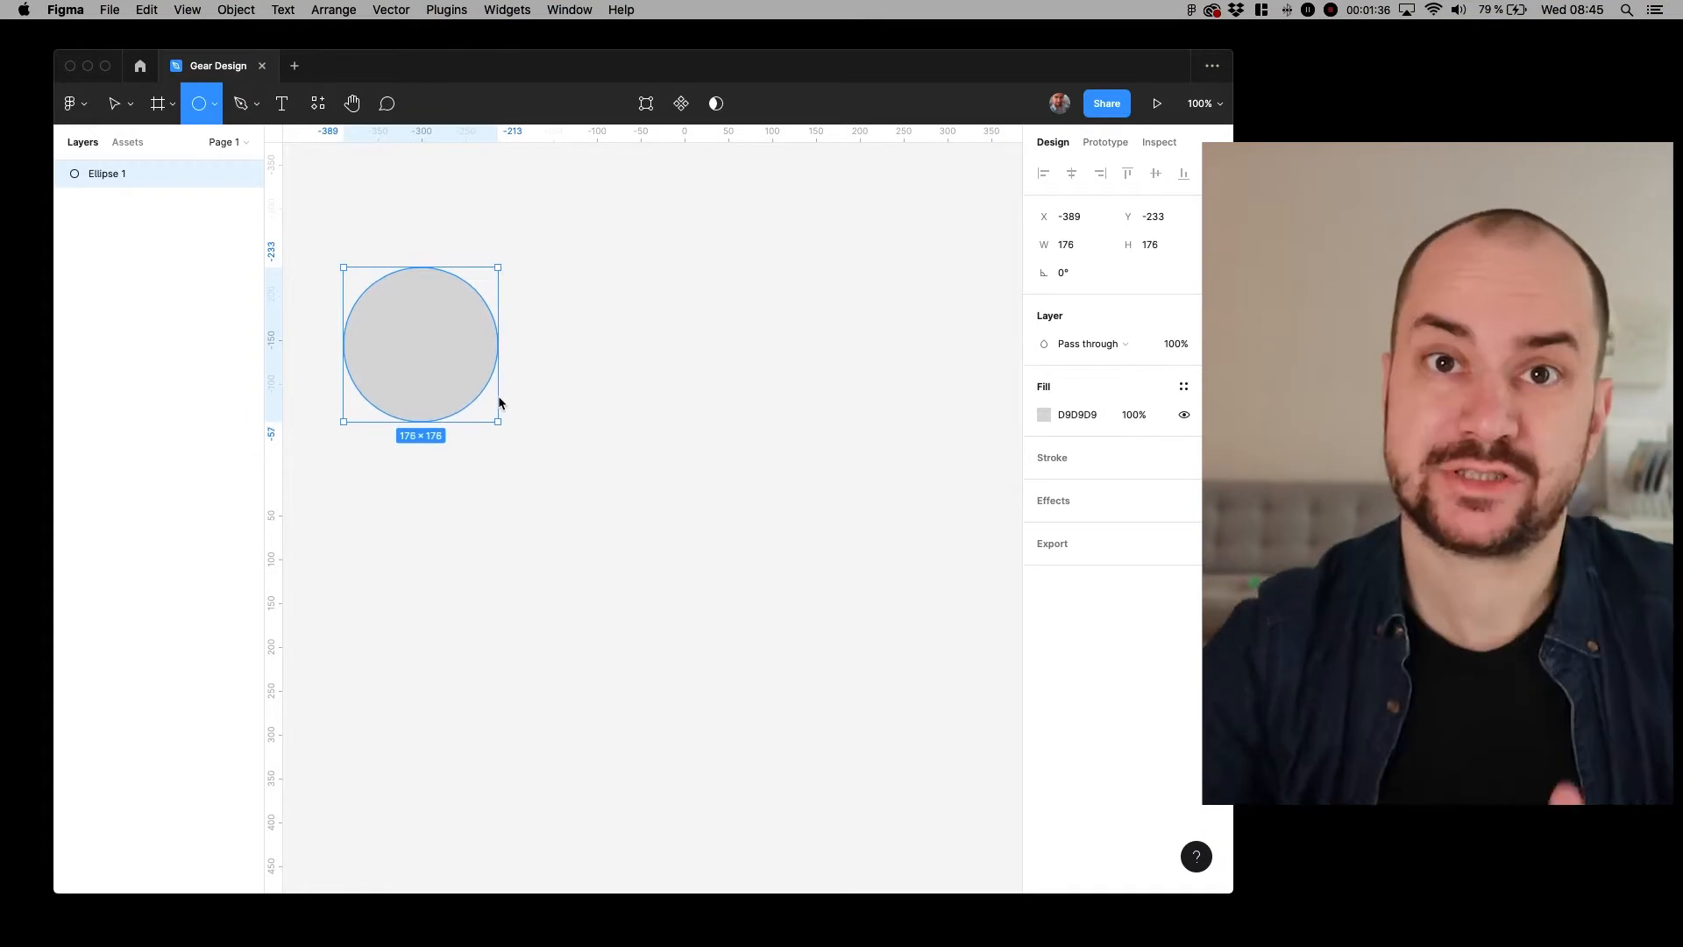
- Draw three grey circles of decreasing size, named Outer, Middle and Inner
drag(497, 421, 580, 503)
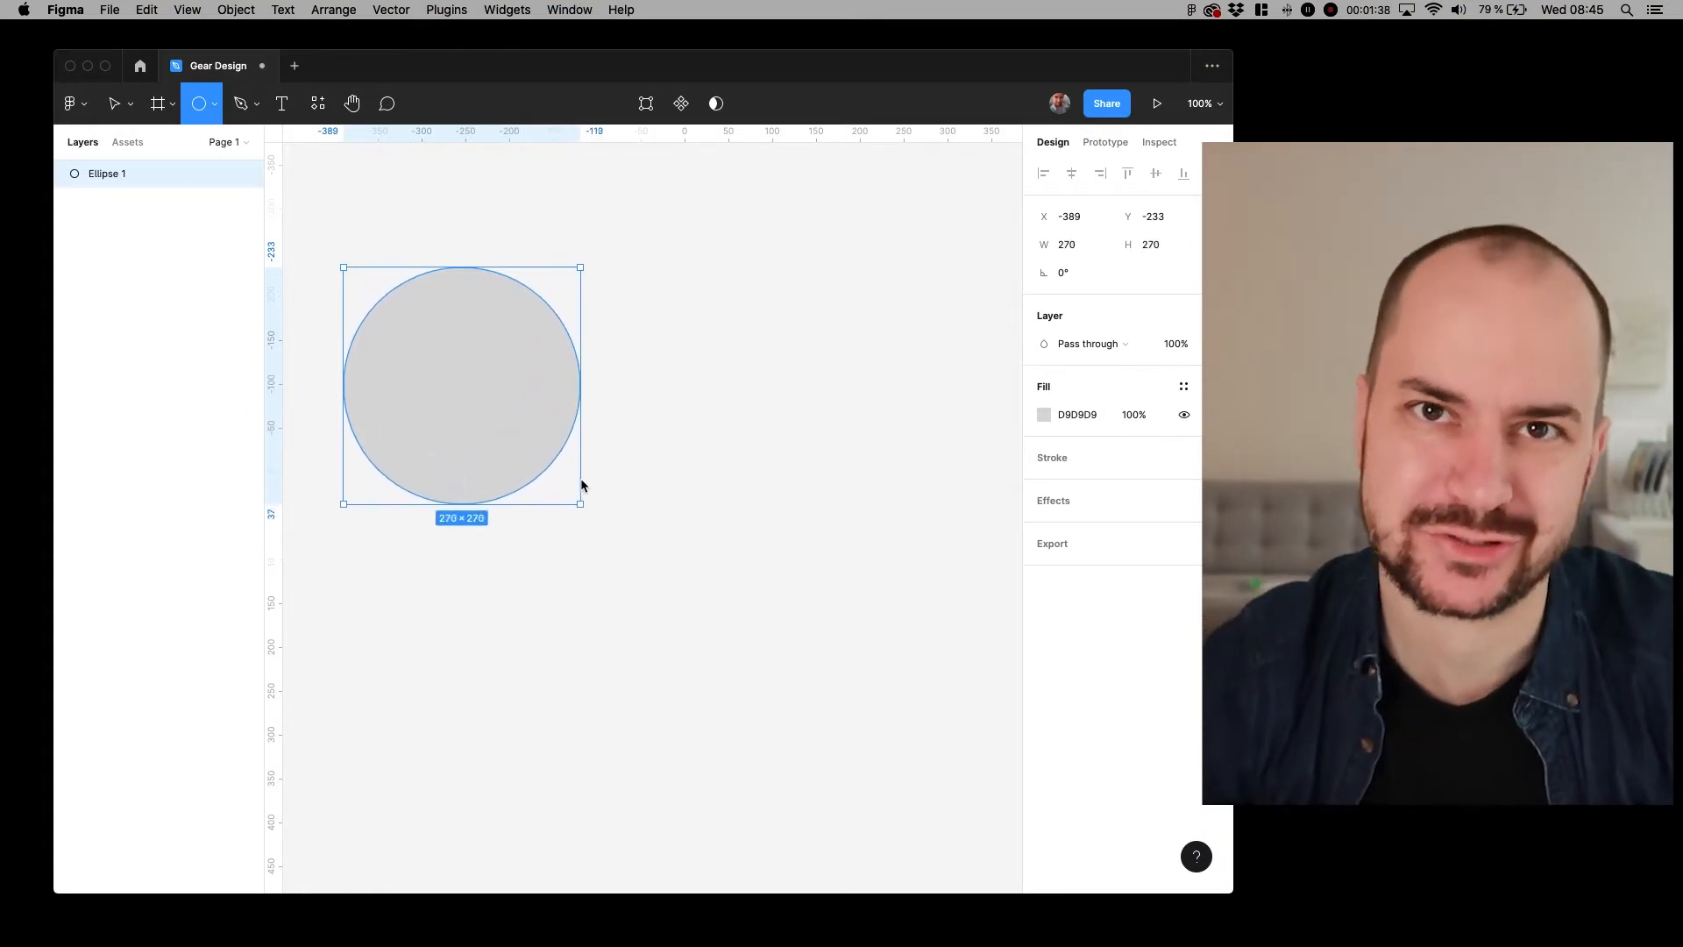
drag(580, 503, 603, 527)
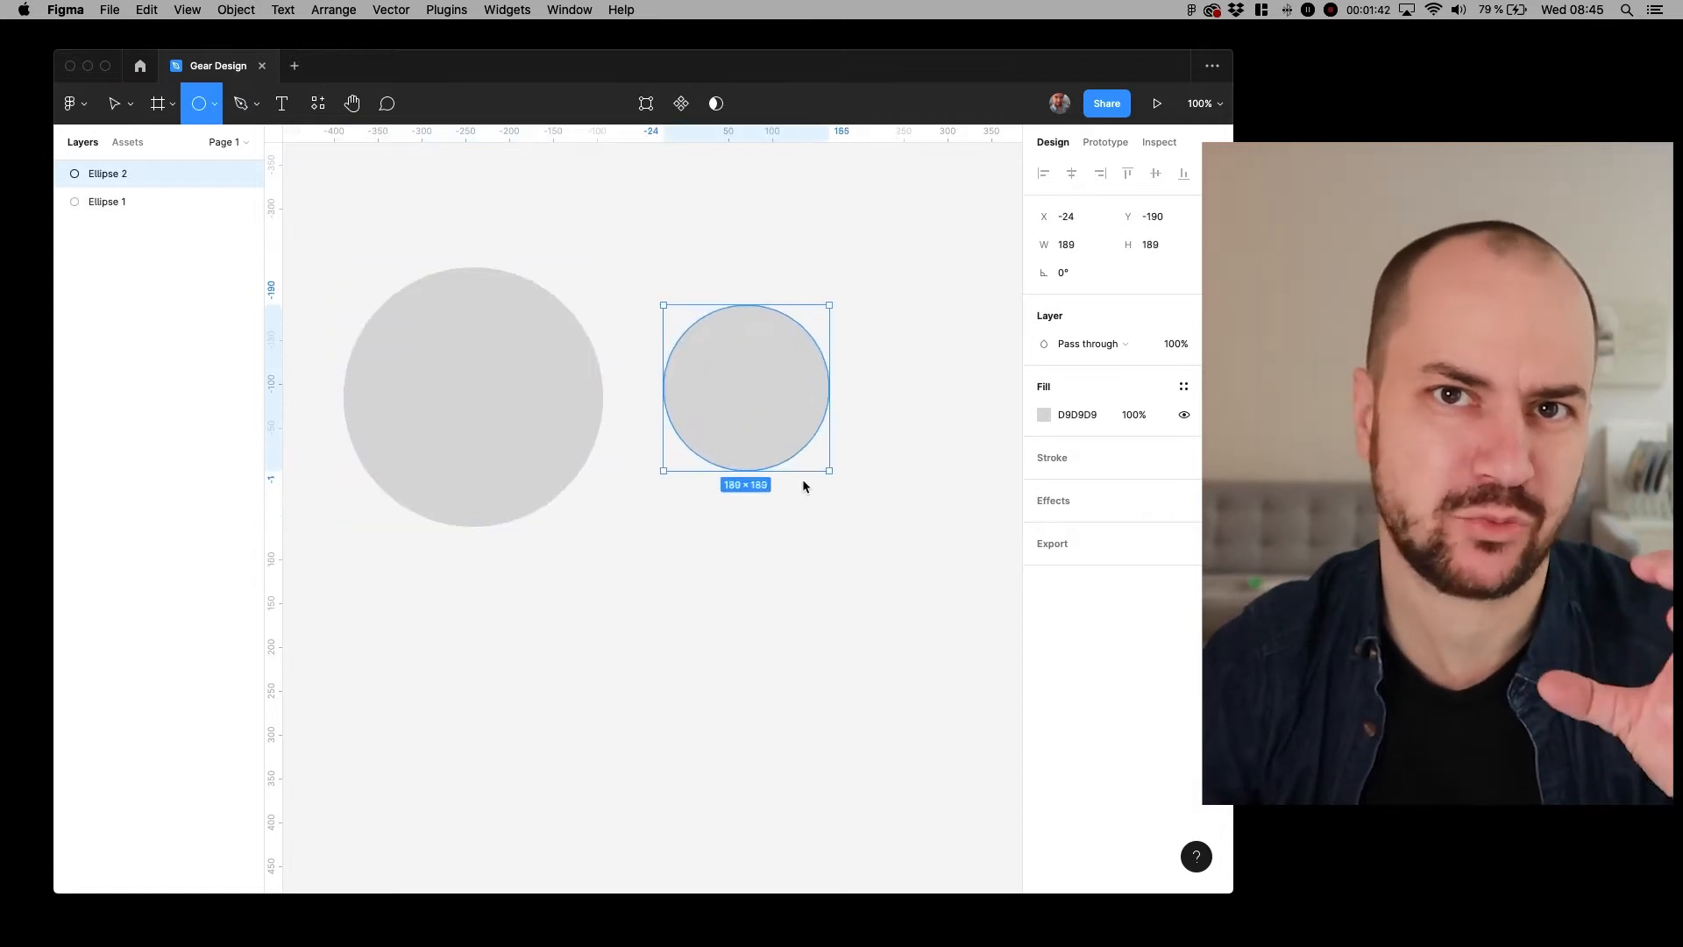
drag(831, 470, 856, 498)
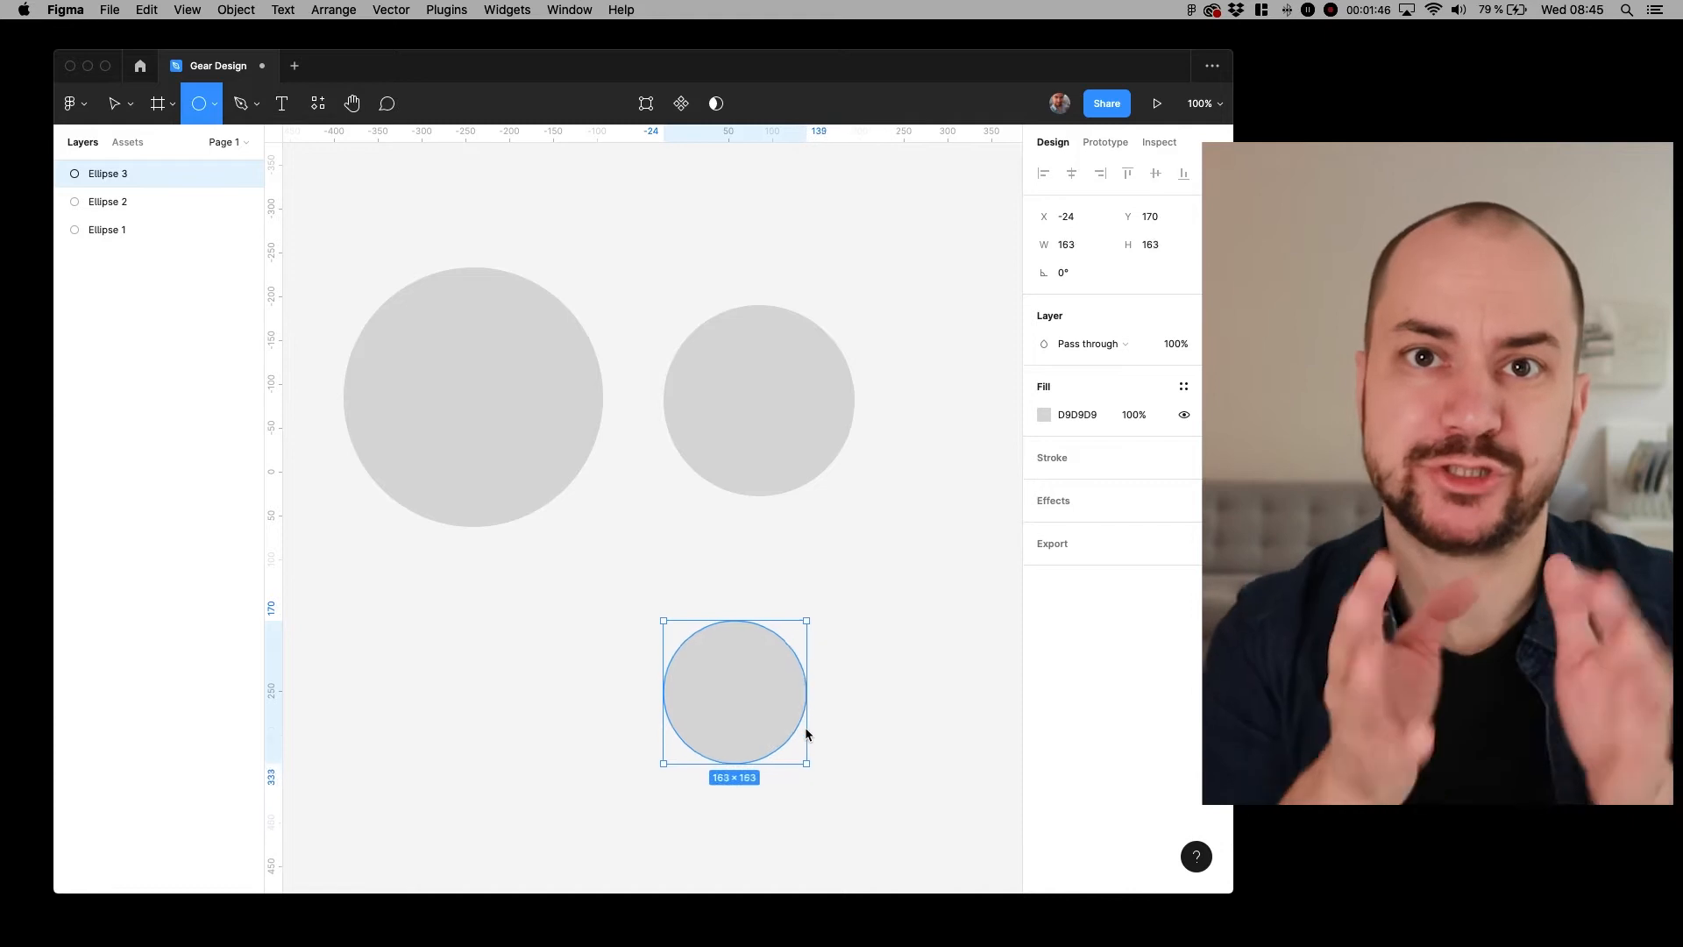
drag(810, 764, 783, 736)
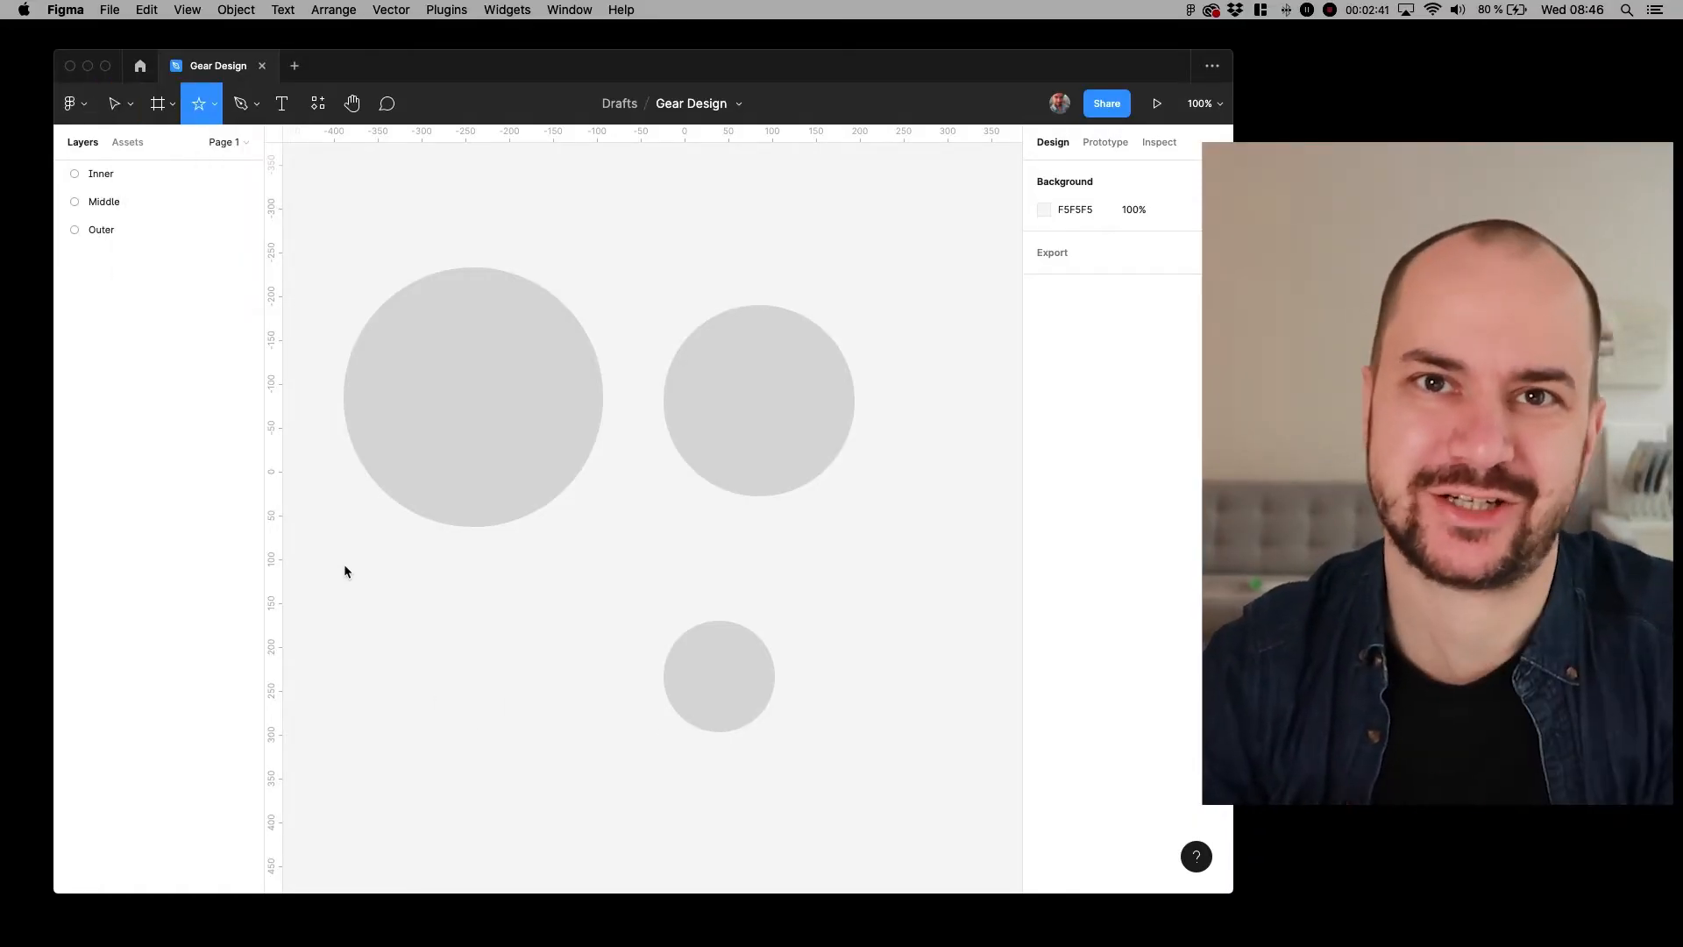
- Draw a star about 314 px across below the large circle and give it 16 points
drag(343, 566, 614, 832)
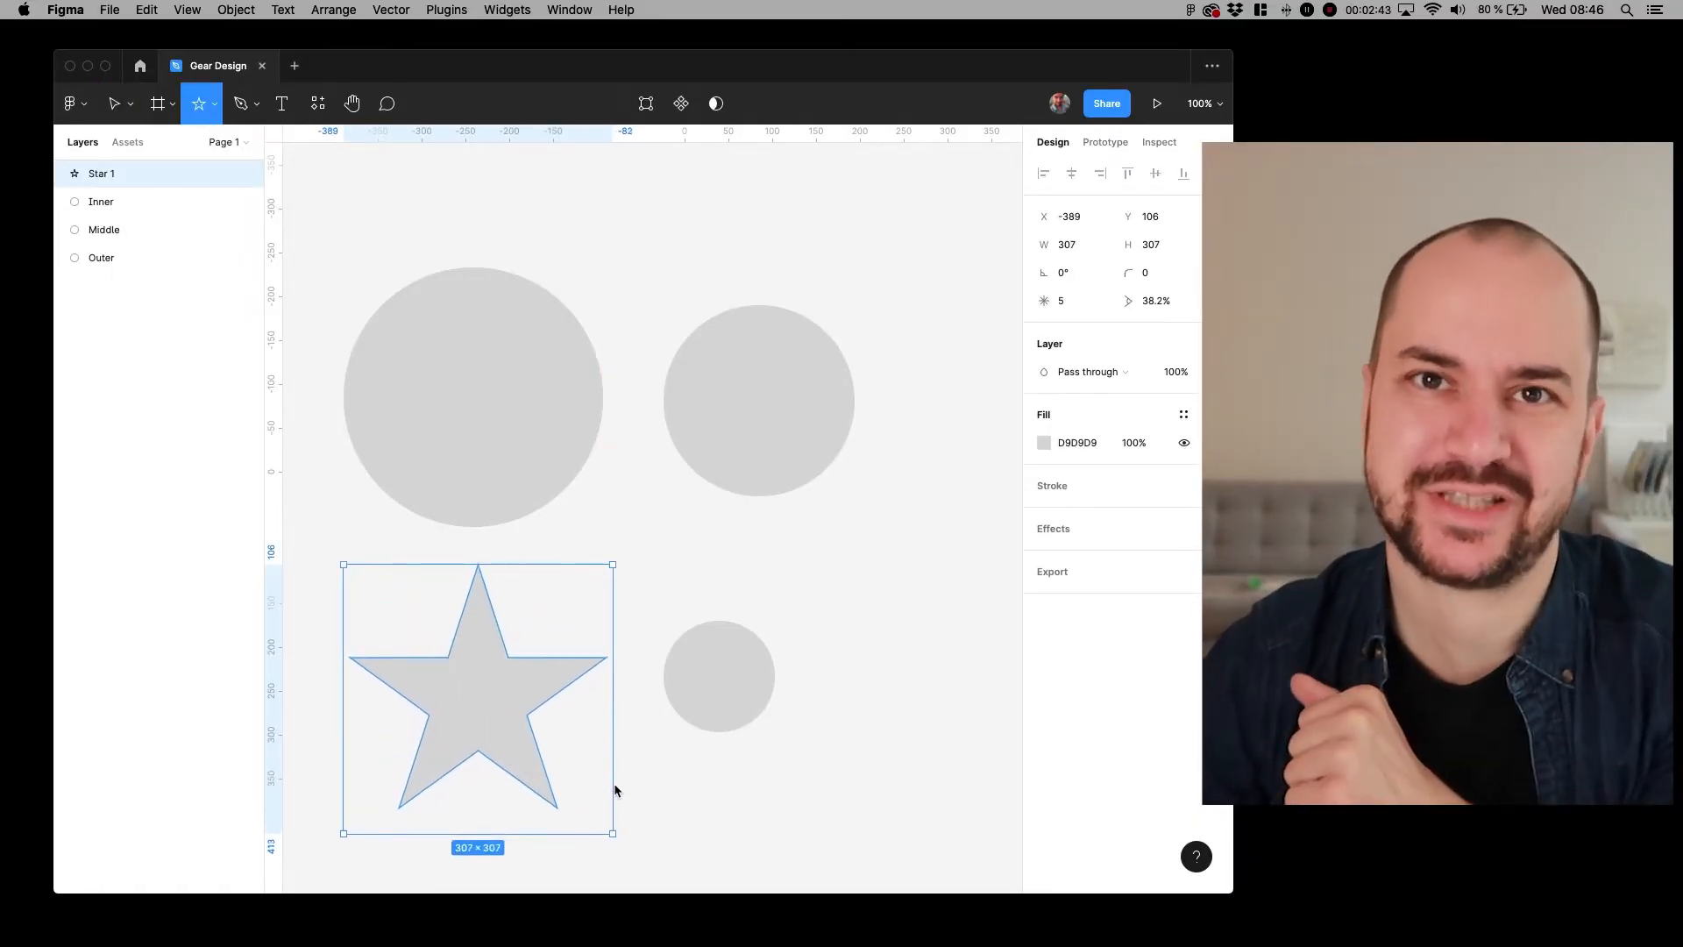
drag(613, 832, 620, 840)
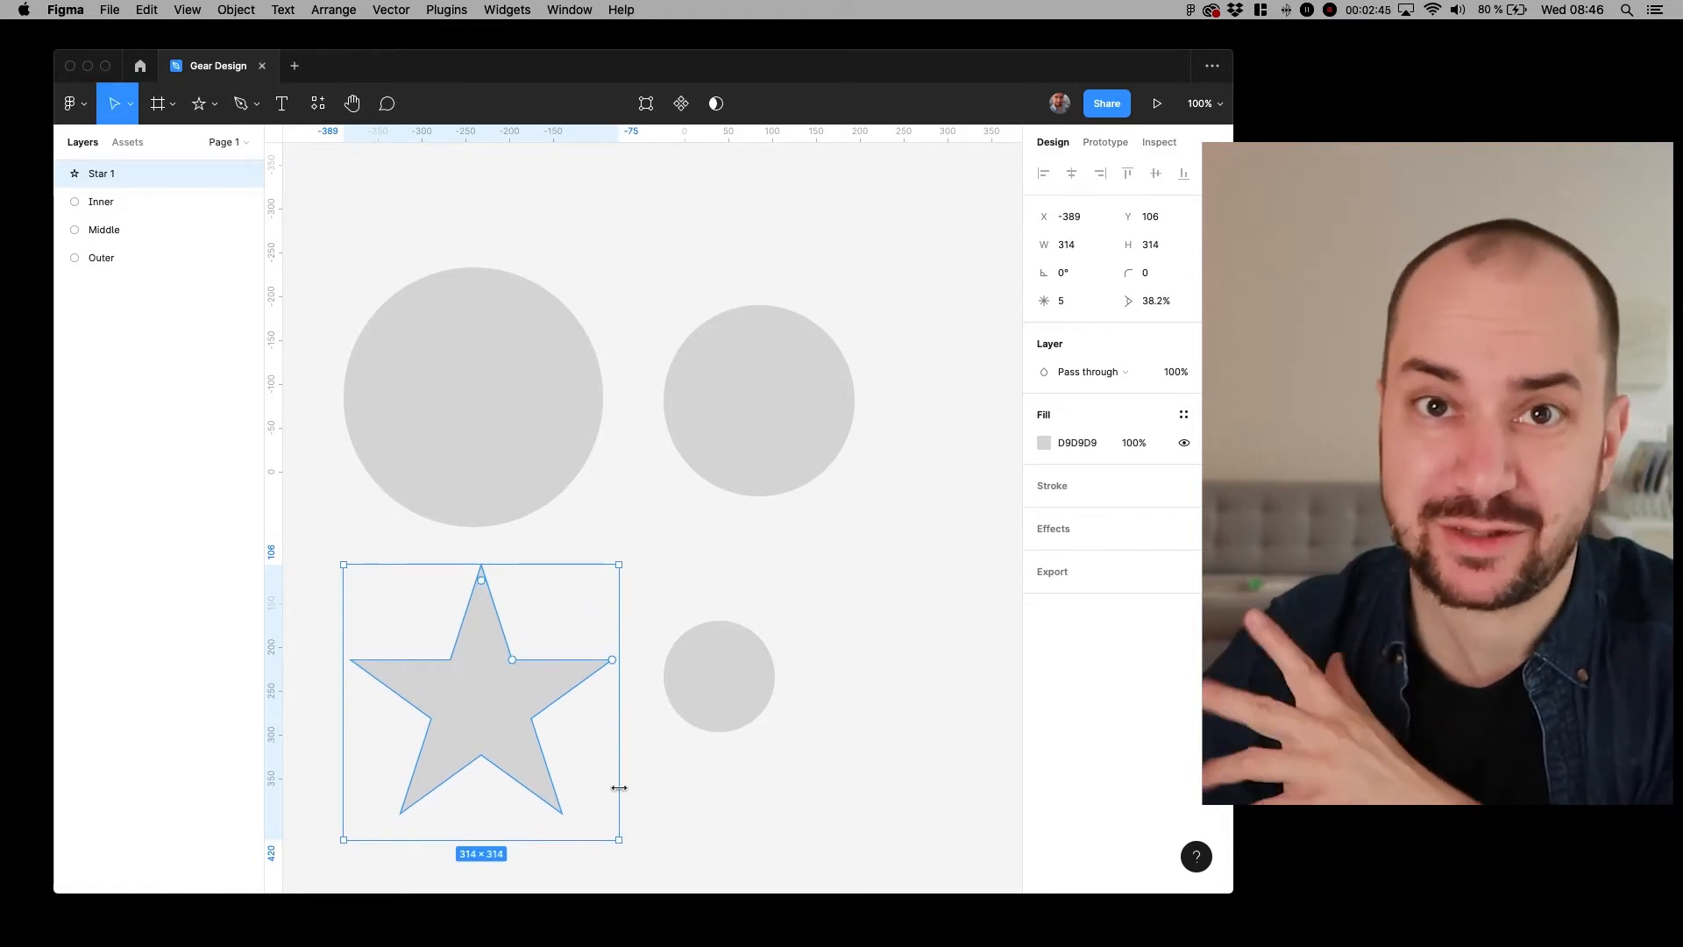
text(12)
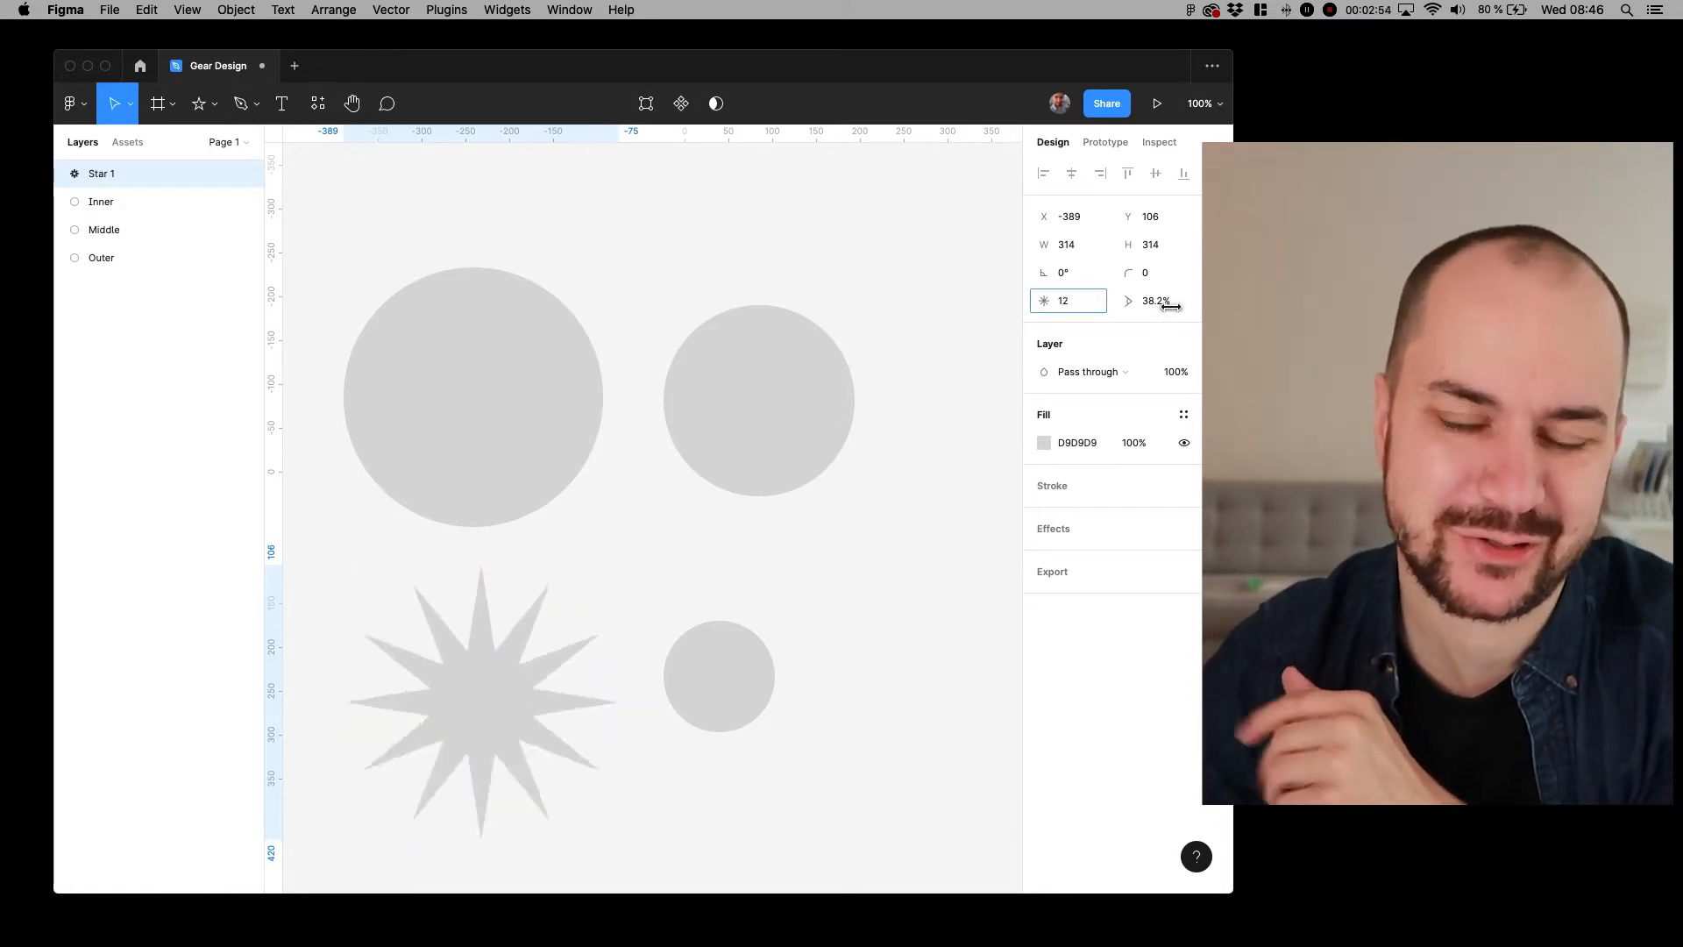
text(16)
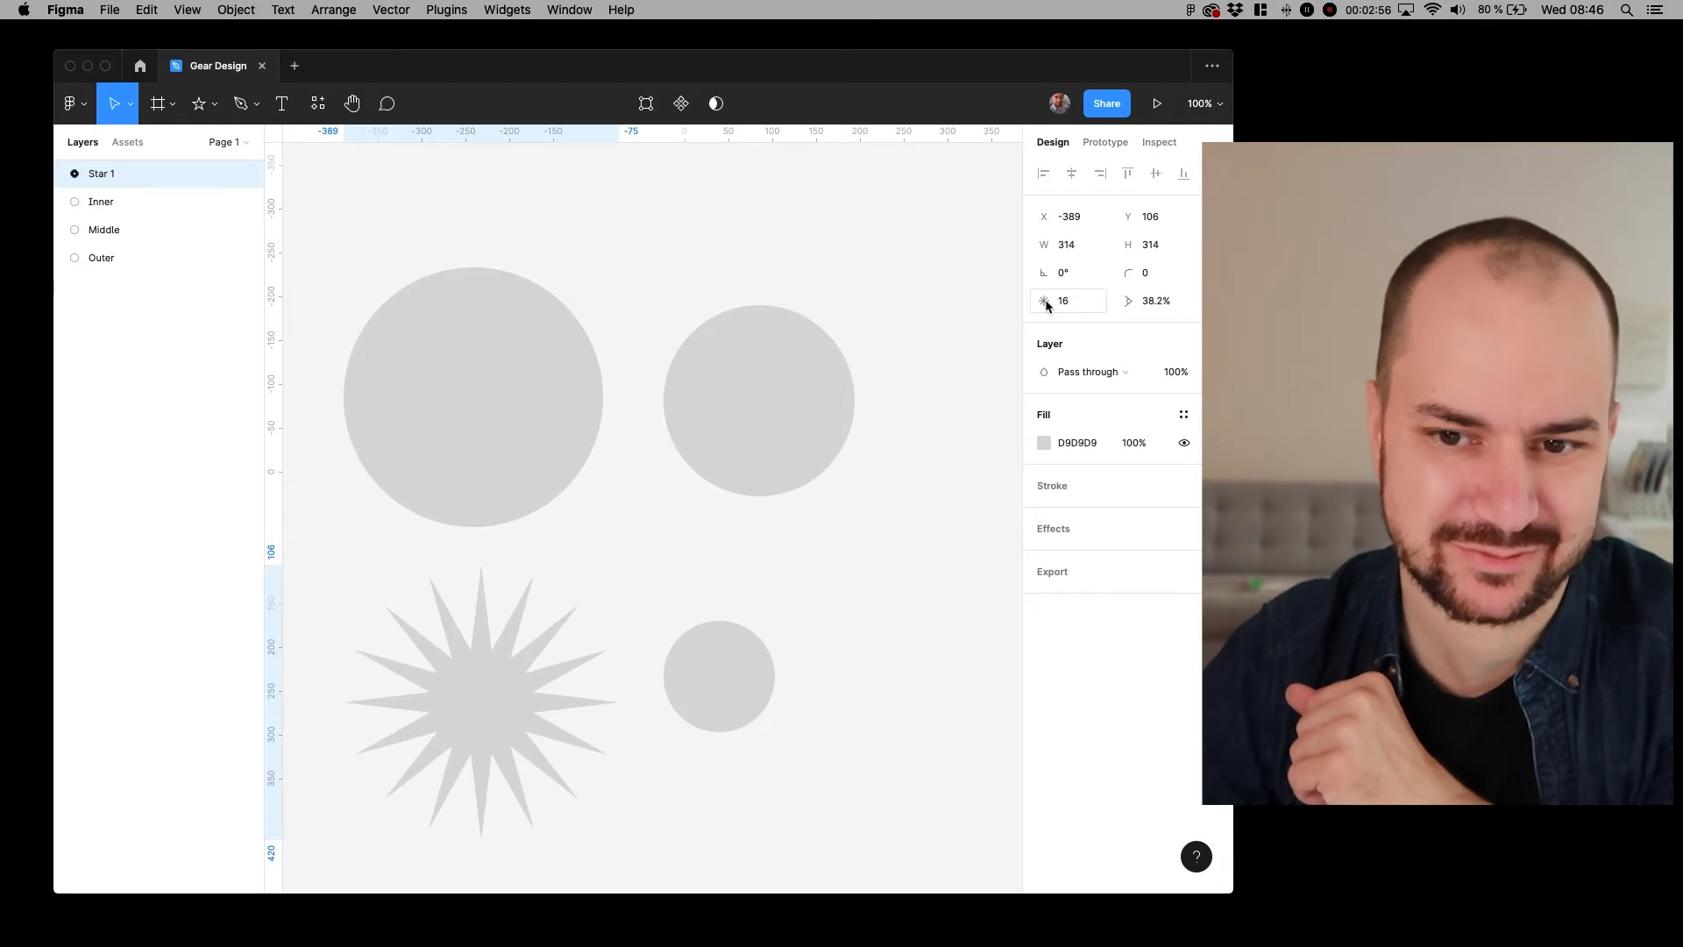
click(480, 702)
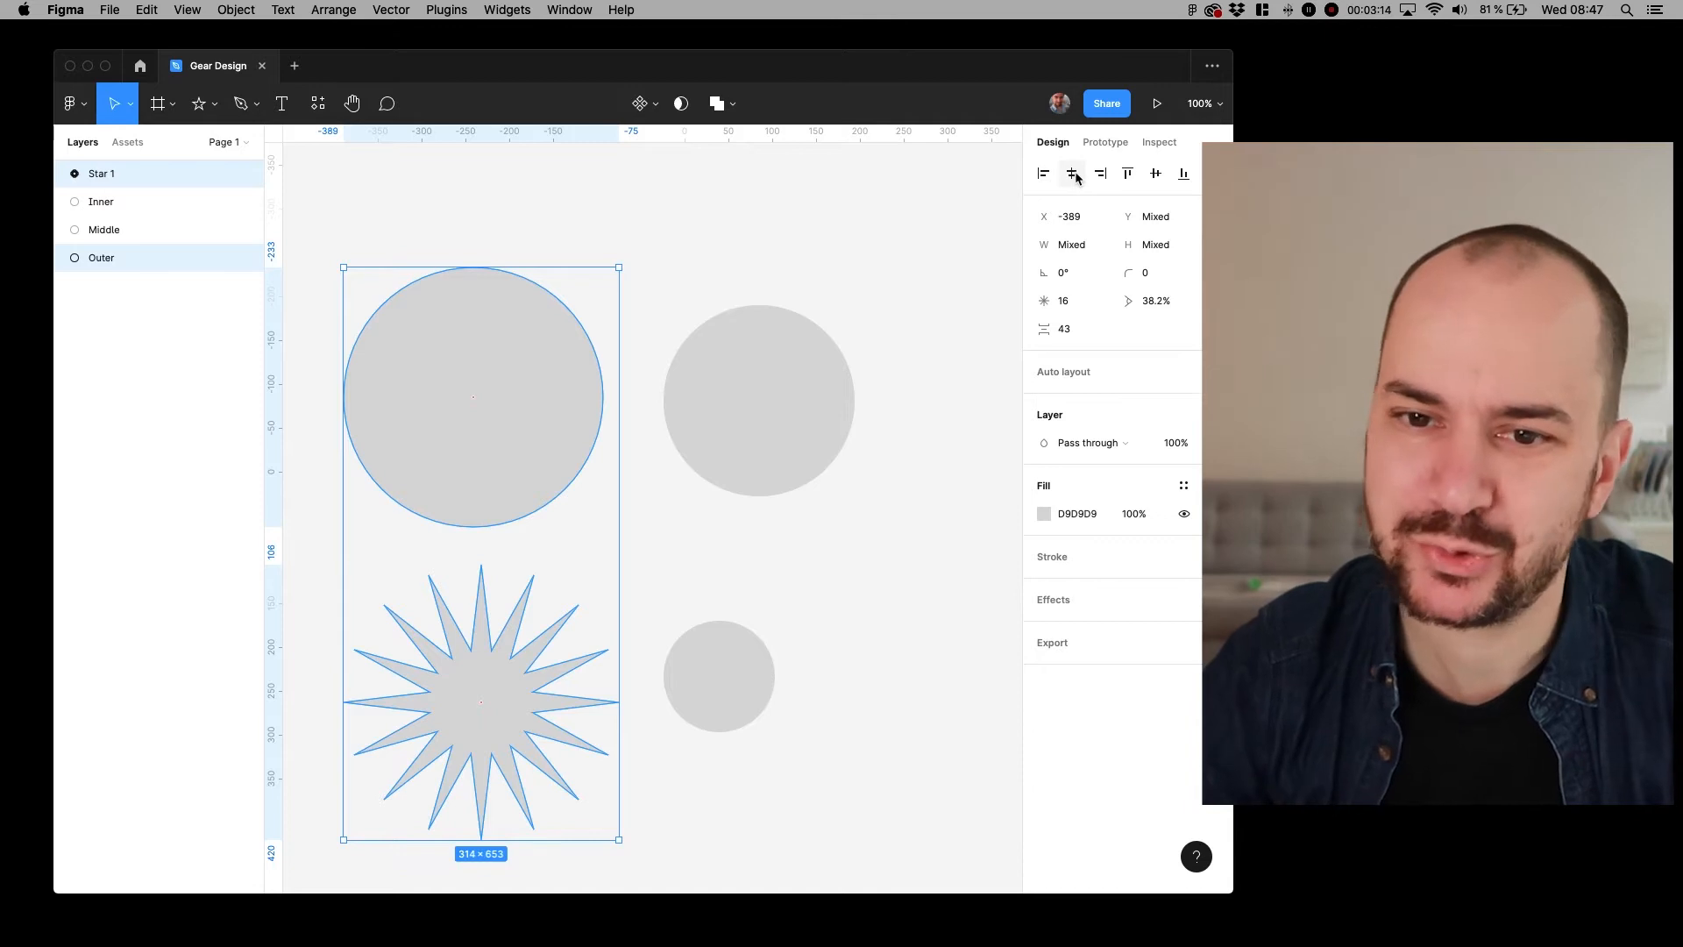
mouse_move(1072, 173)
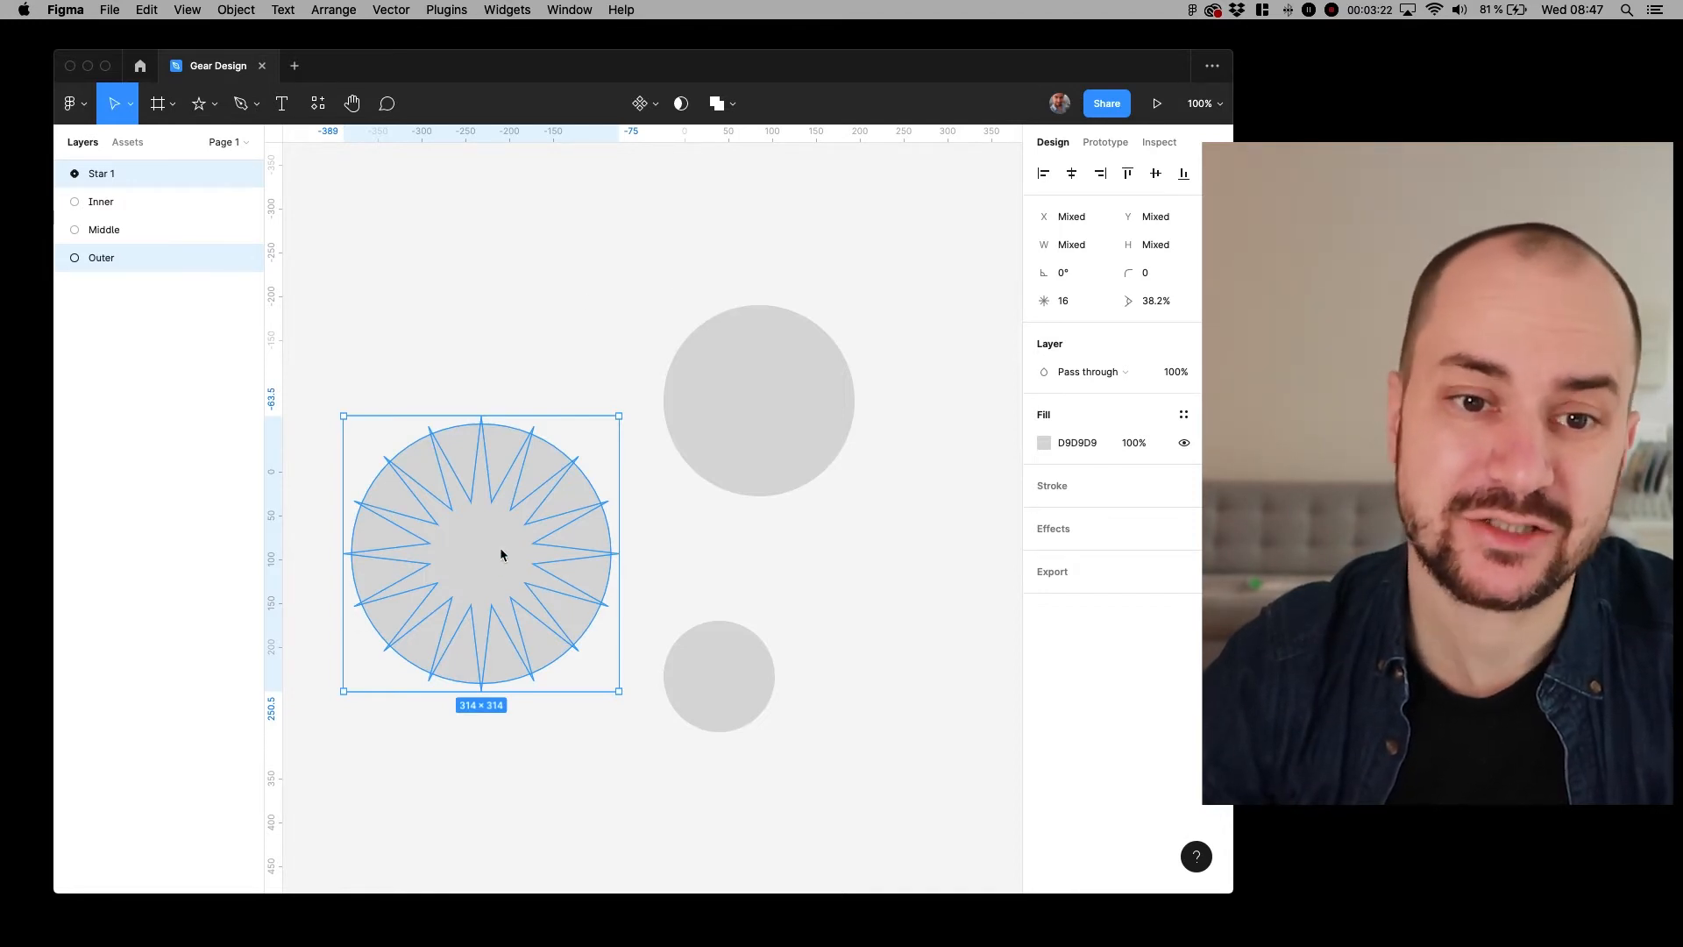
- Intersect the star with the Outer circle to get a 296 px clipped star
click(717, 103)
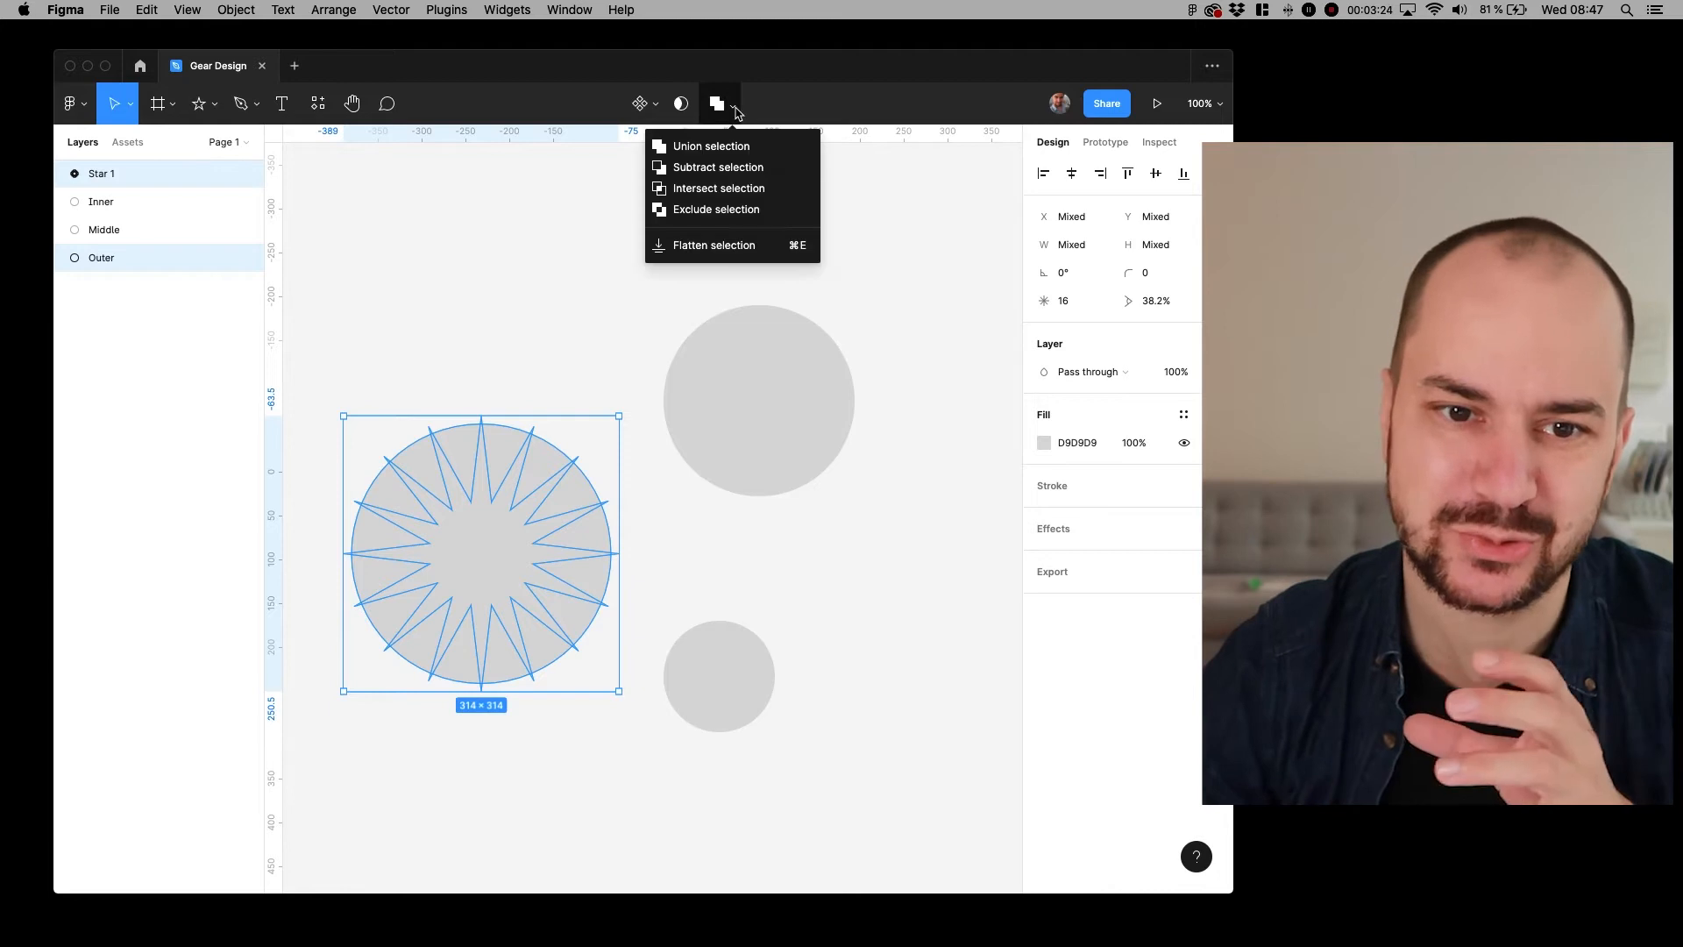
mouse_move(719, 159)
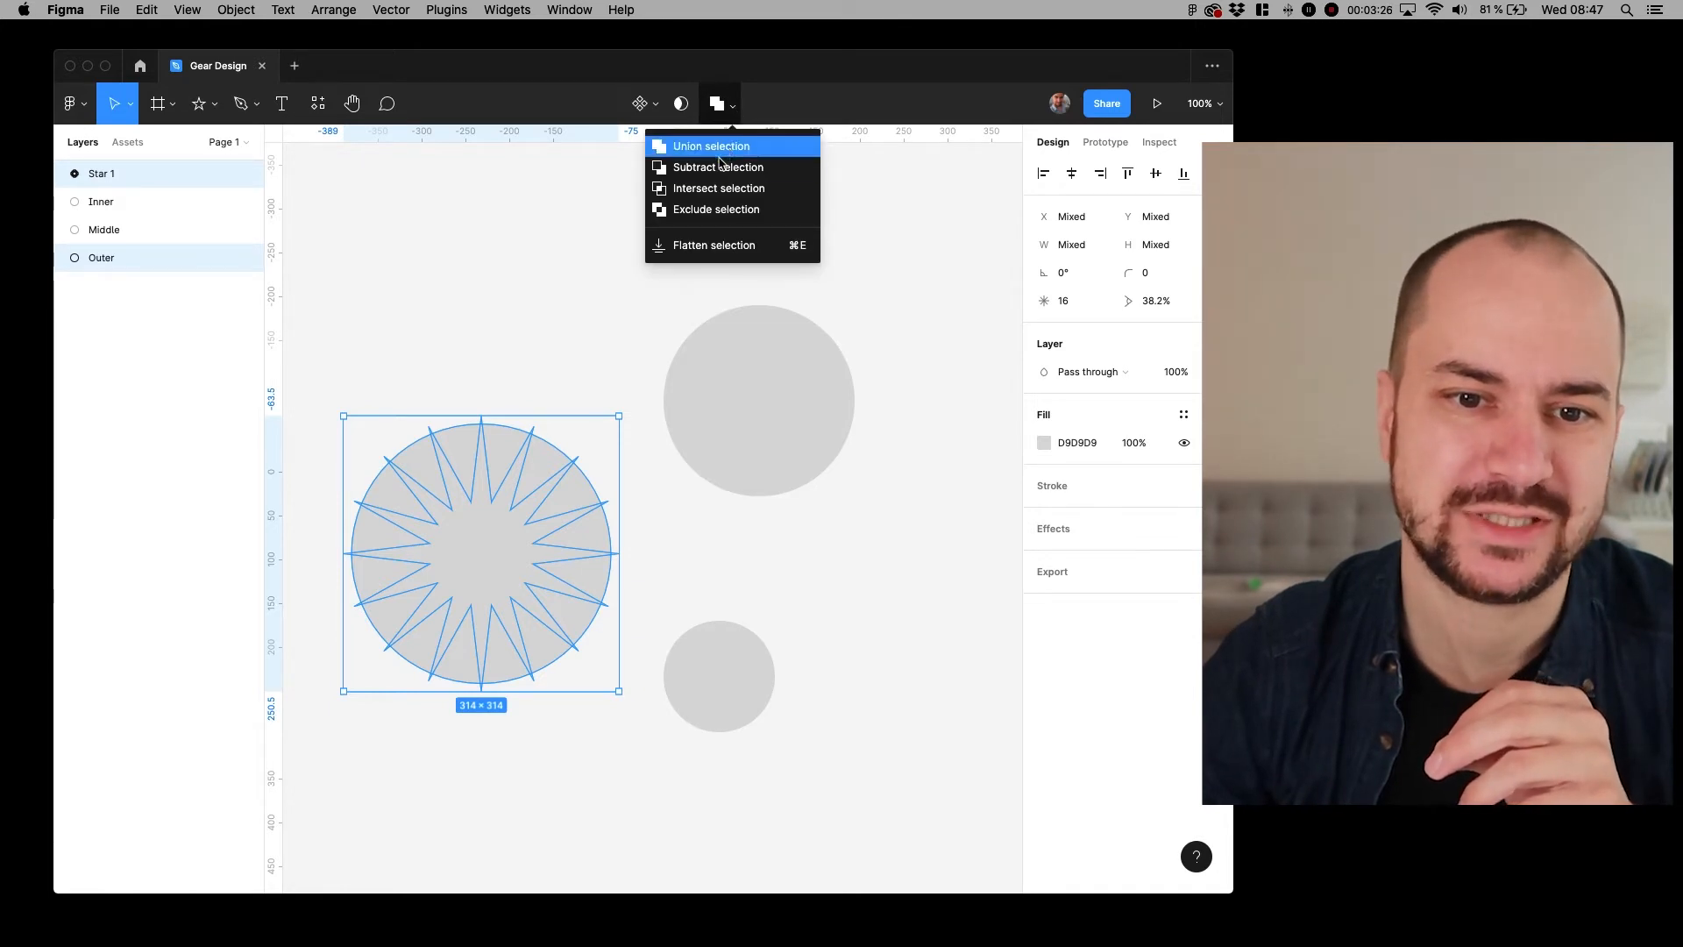
click(719, 187)
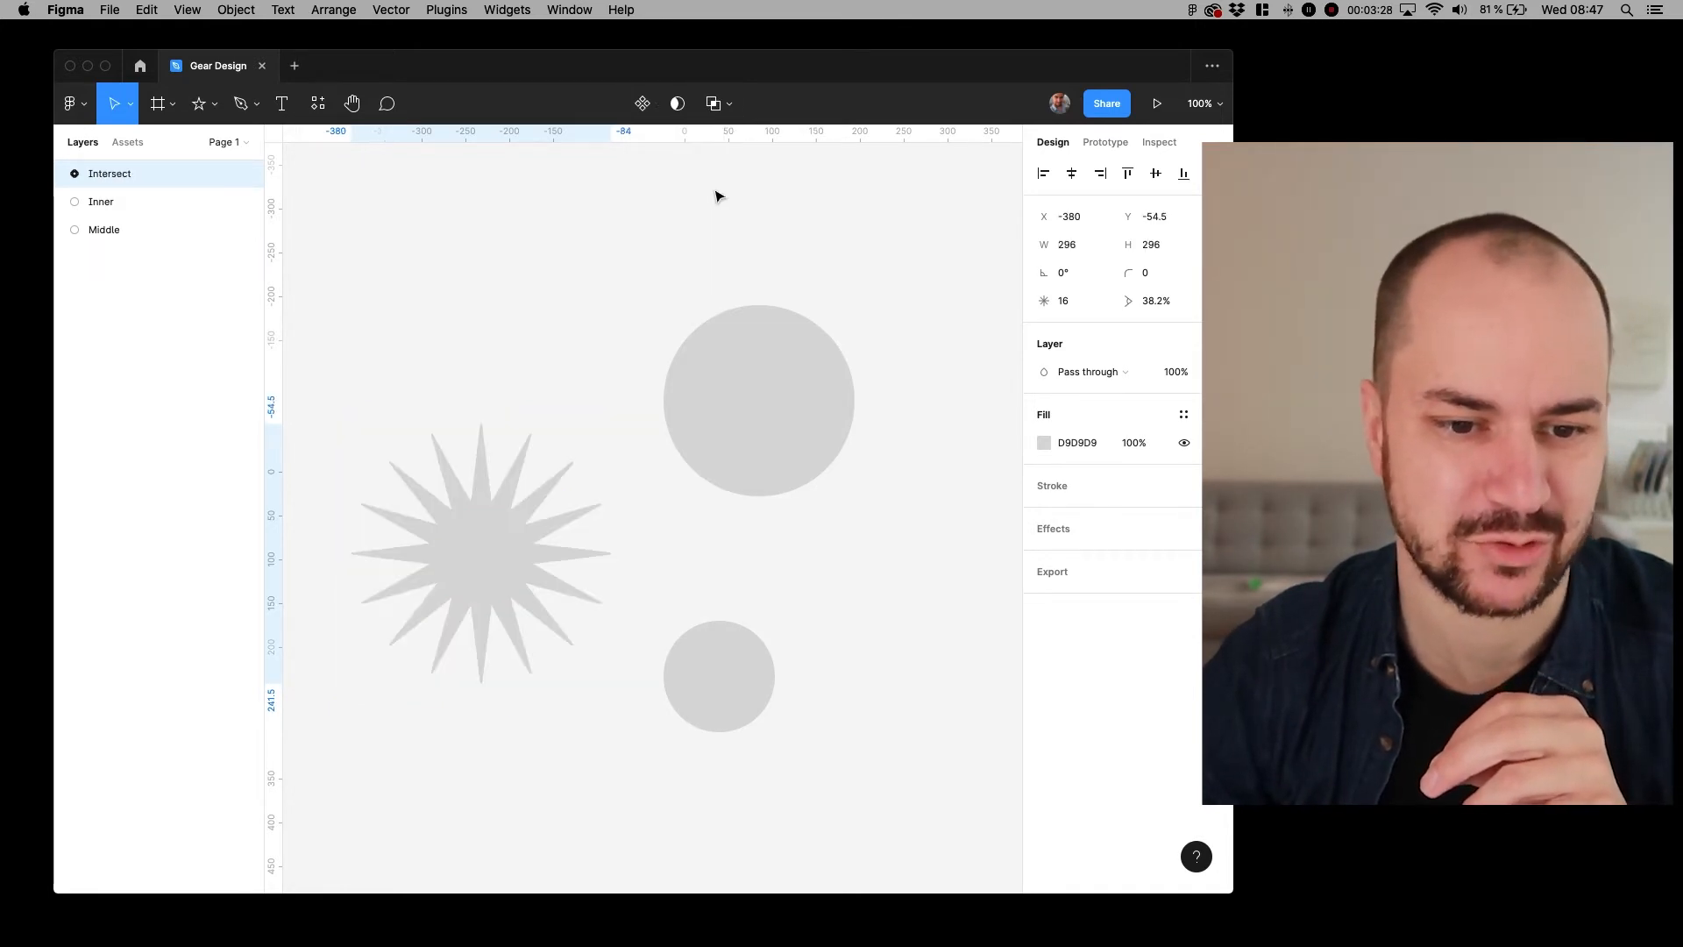
click(481, 558)
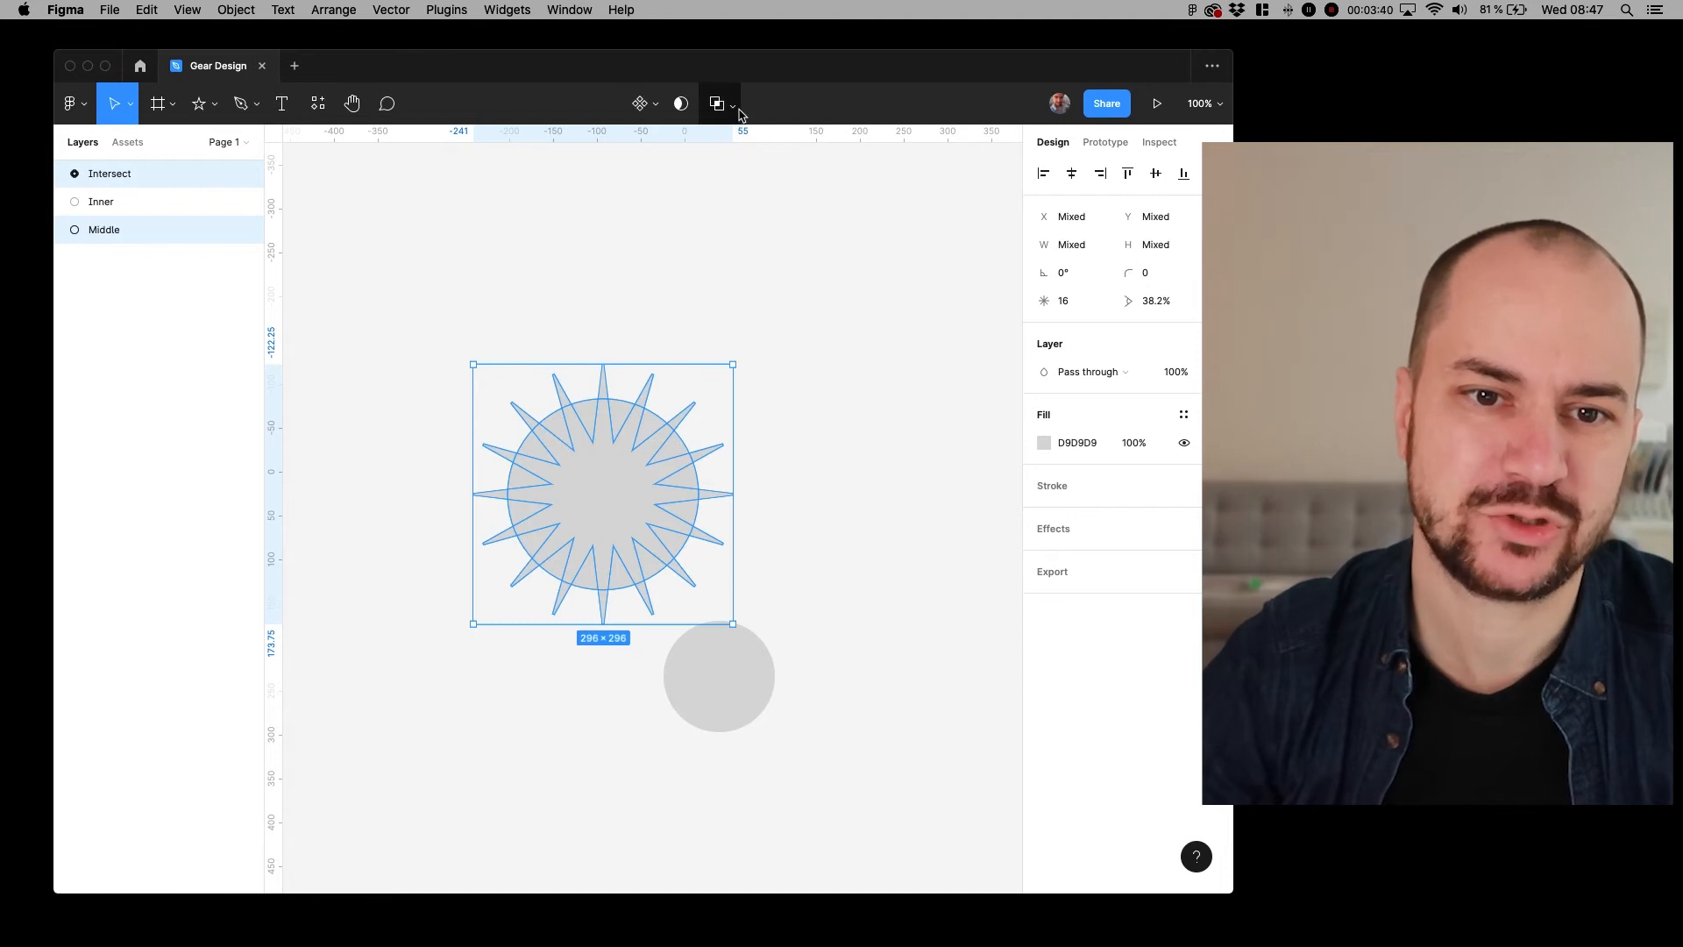
- Union the clipped star with the Middle circle, then centre the Inner circle on the result
click(731, 103)
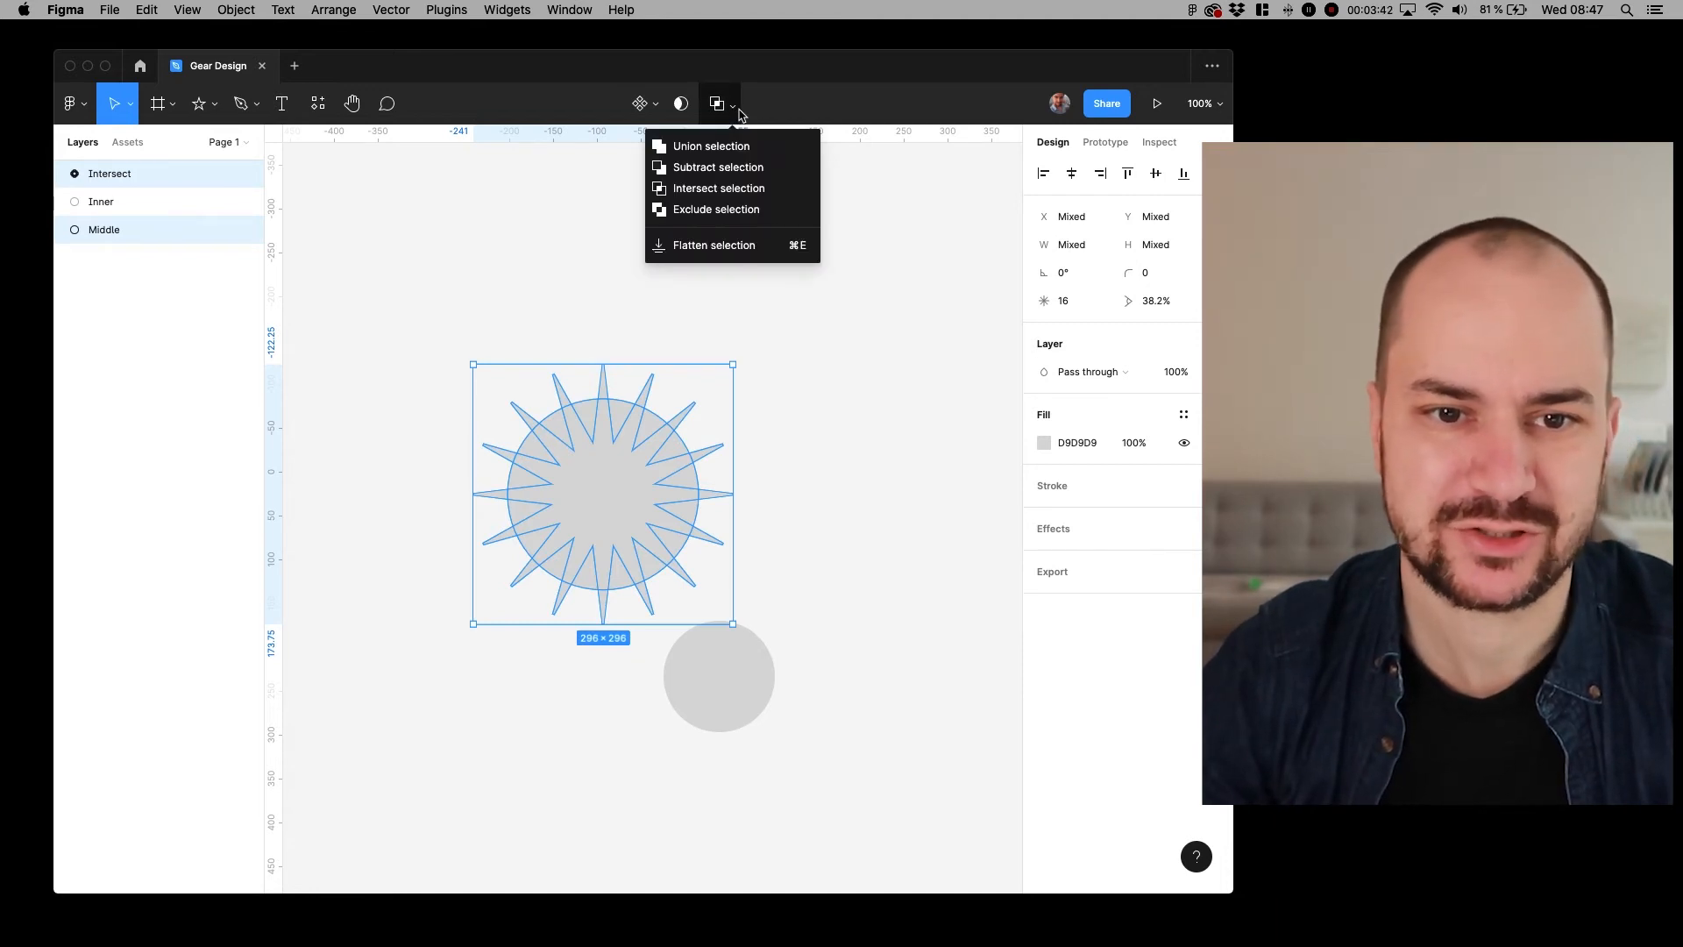
mouse_move(728, 147)
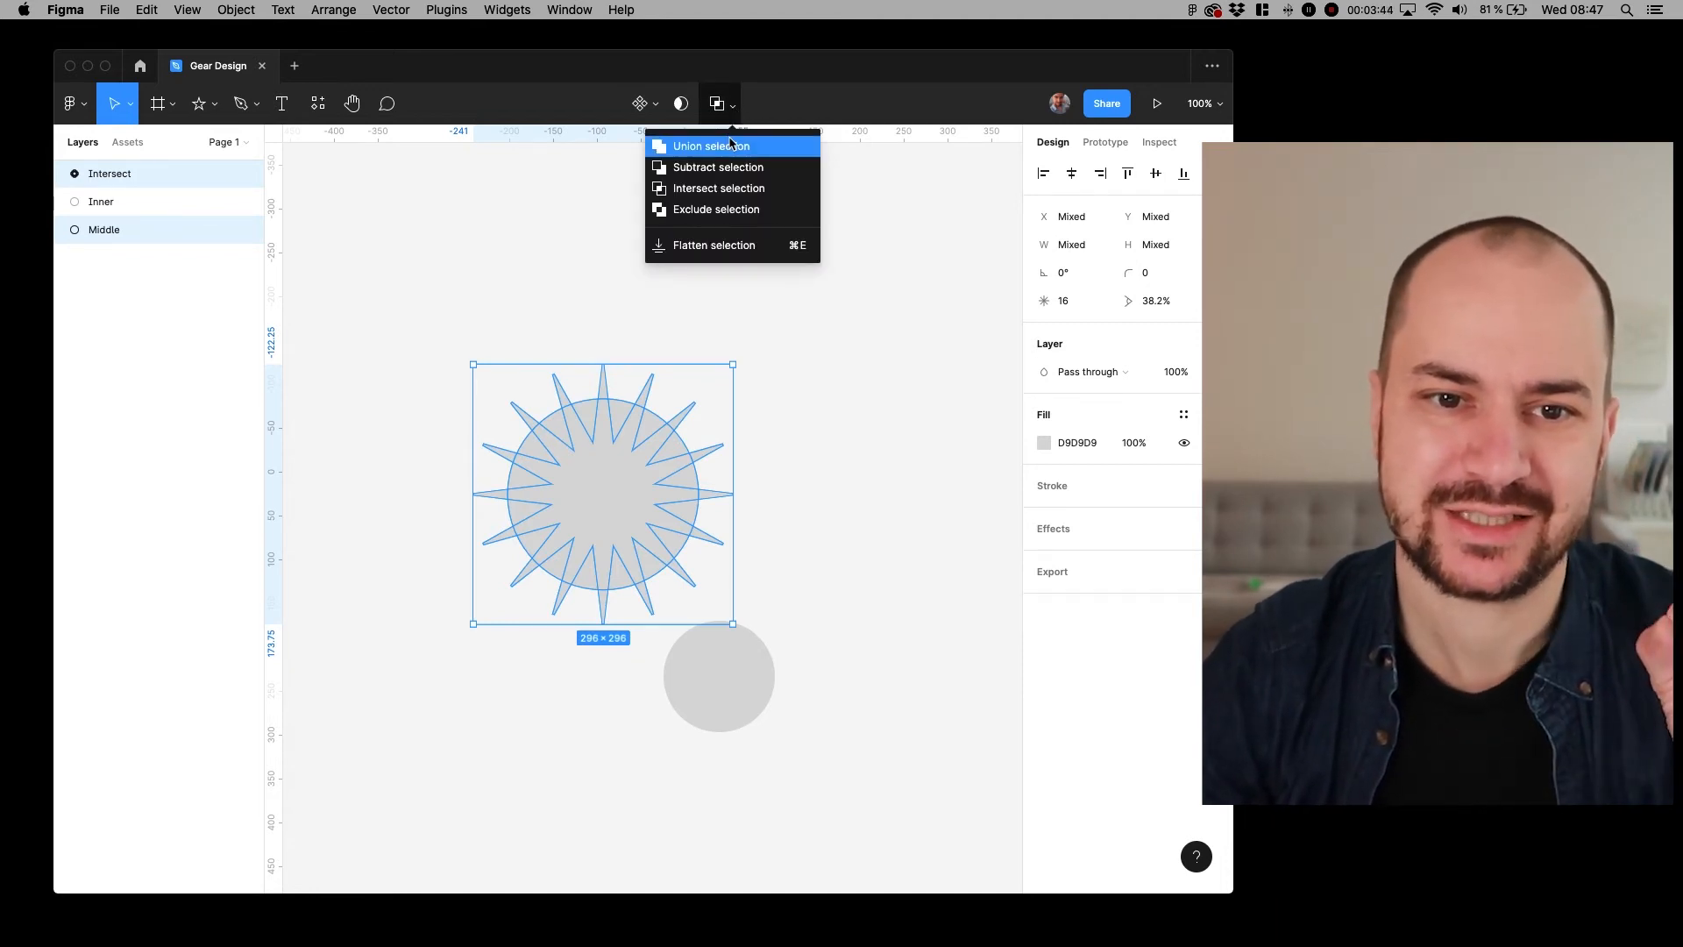
click(711, 147)
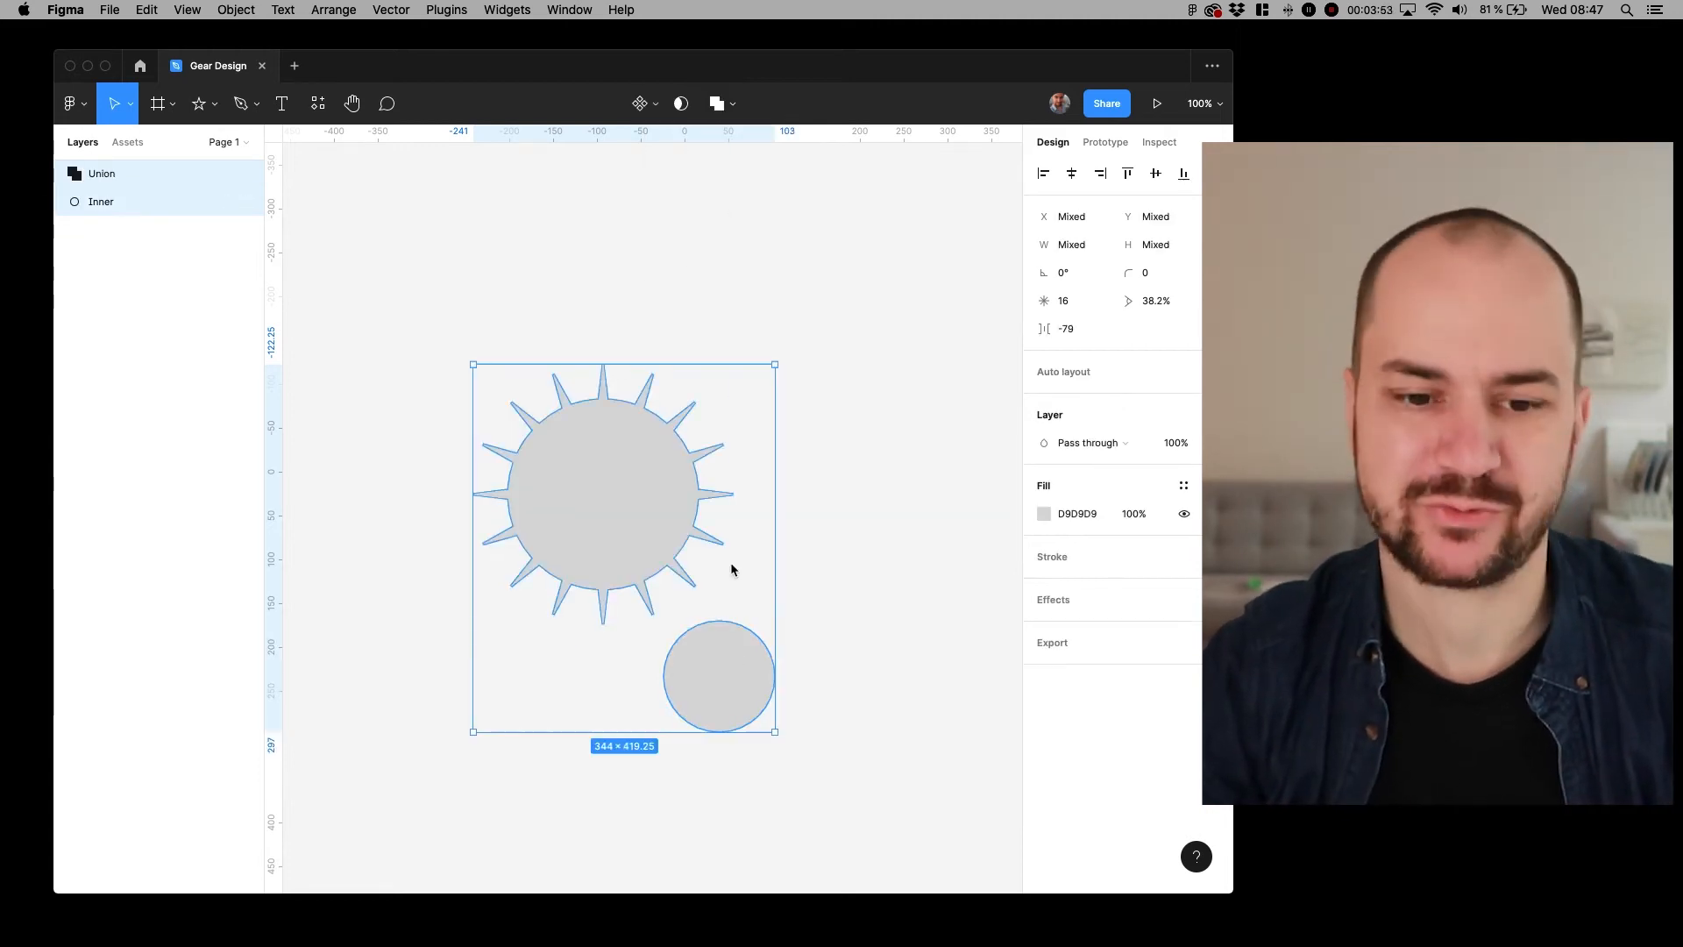
click(721, 103)
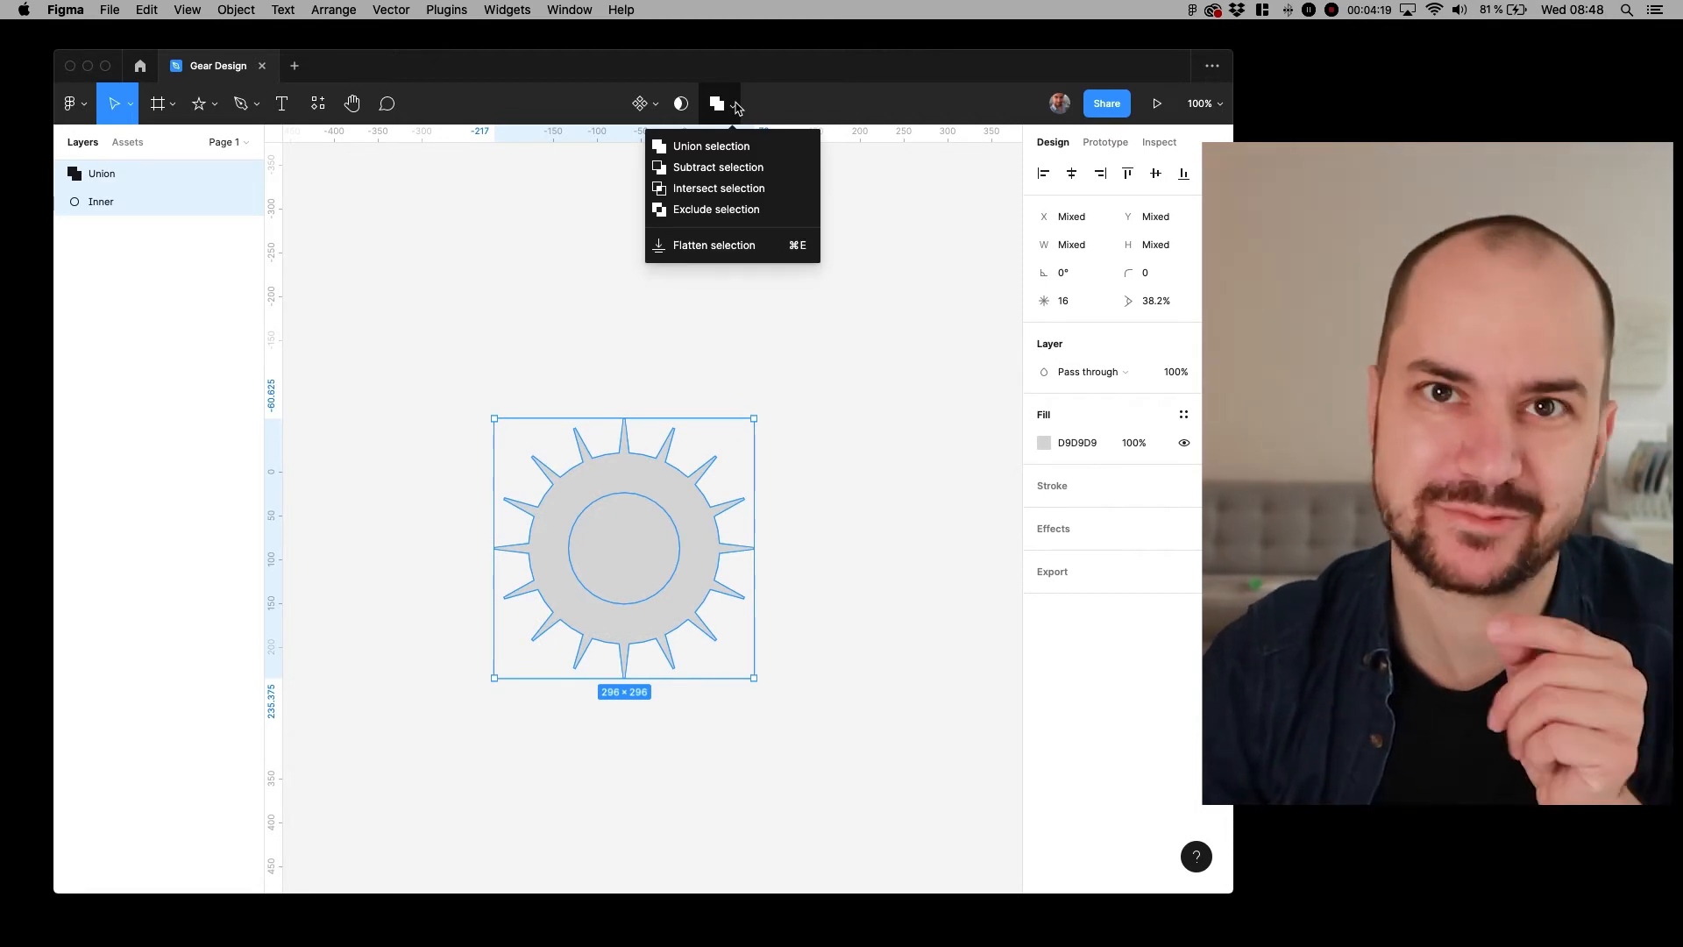
- Exclude the Inner circle as a centre hole and expand the Exclude, Union and Intersect layers
click(716, 209)
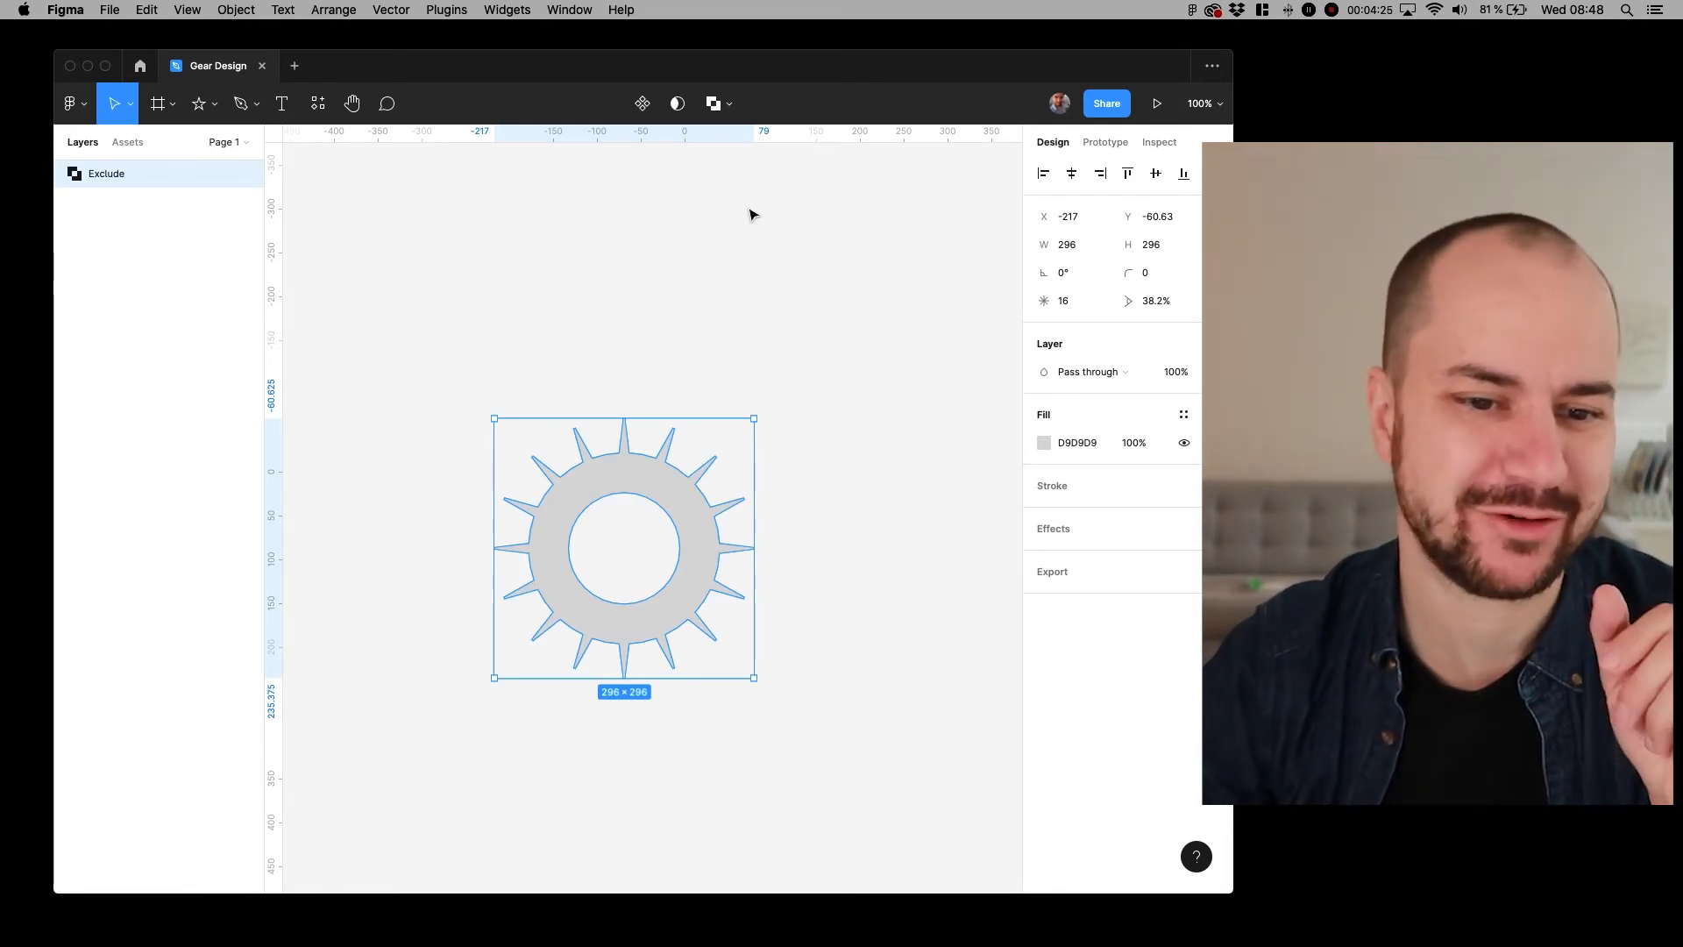
mouse_move(74, 176)
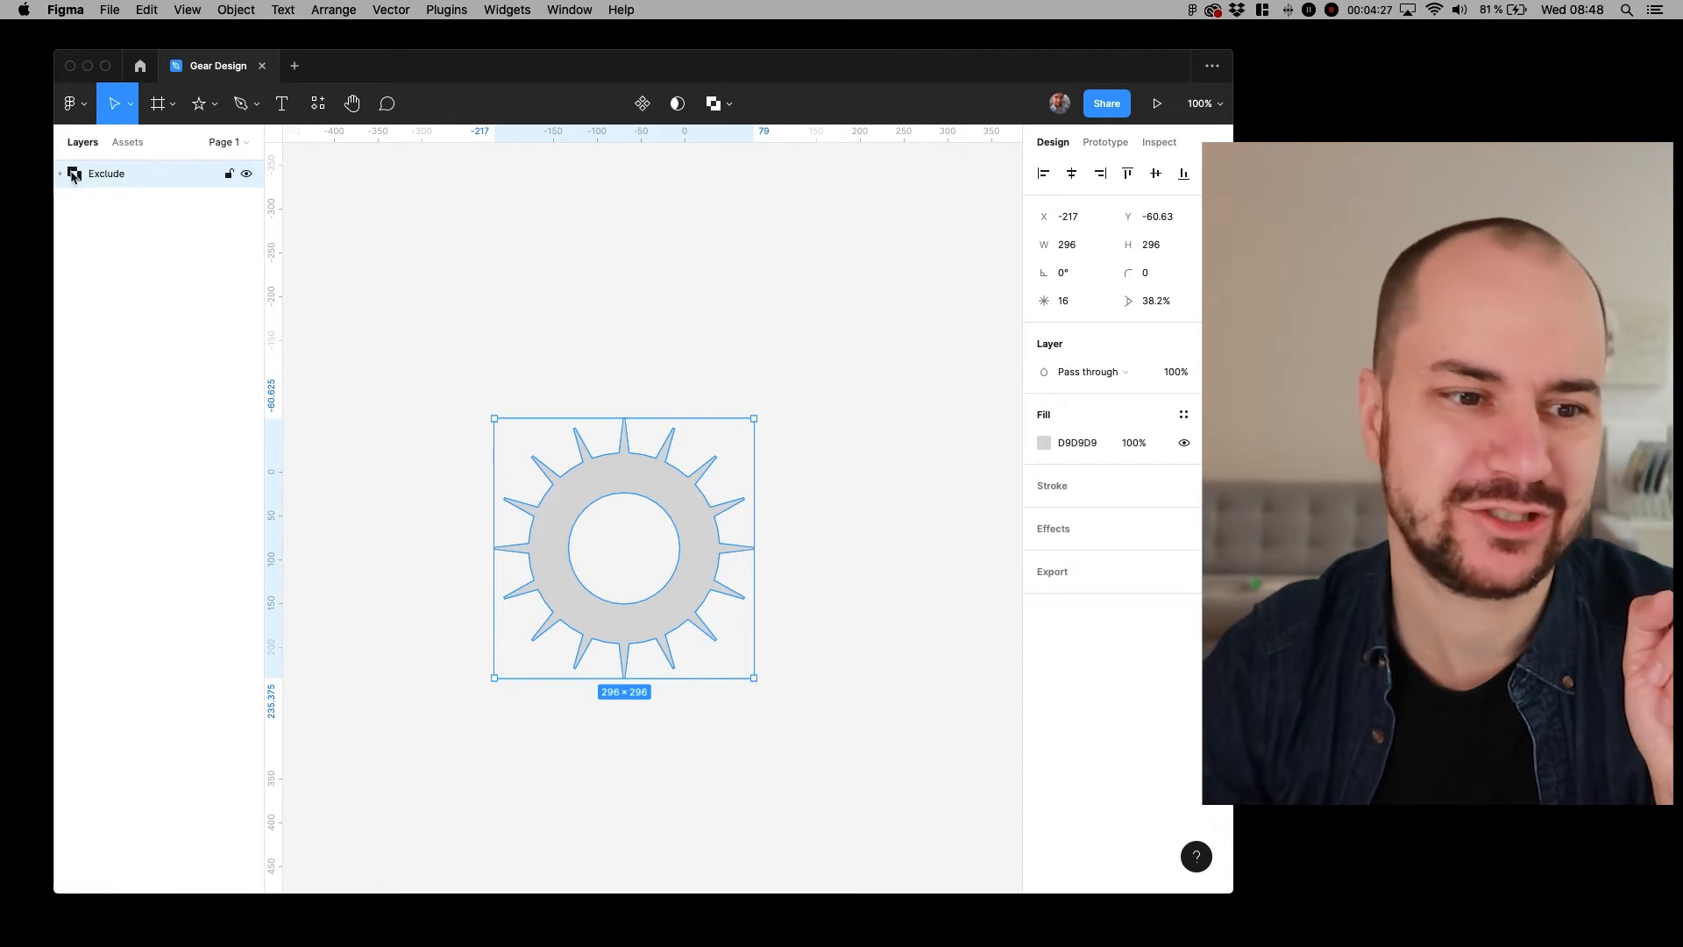
click(59, 174)
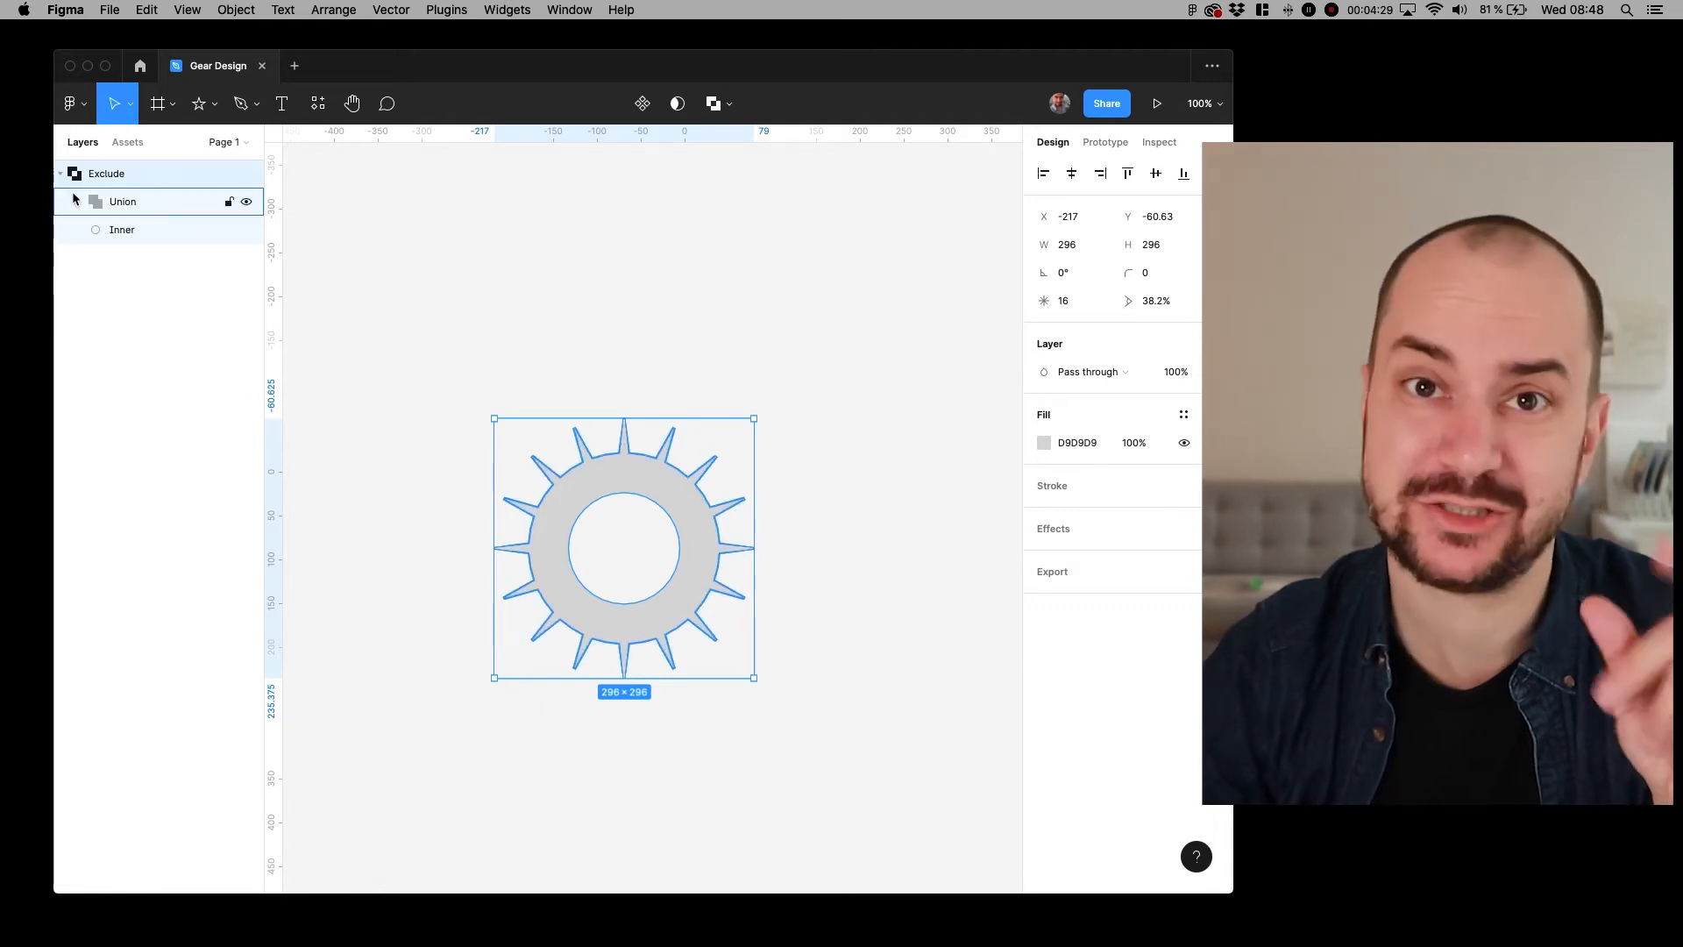
click(77, 201)
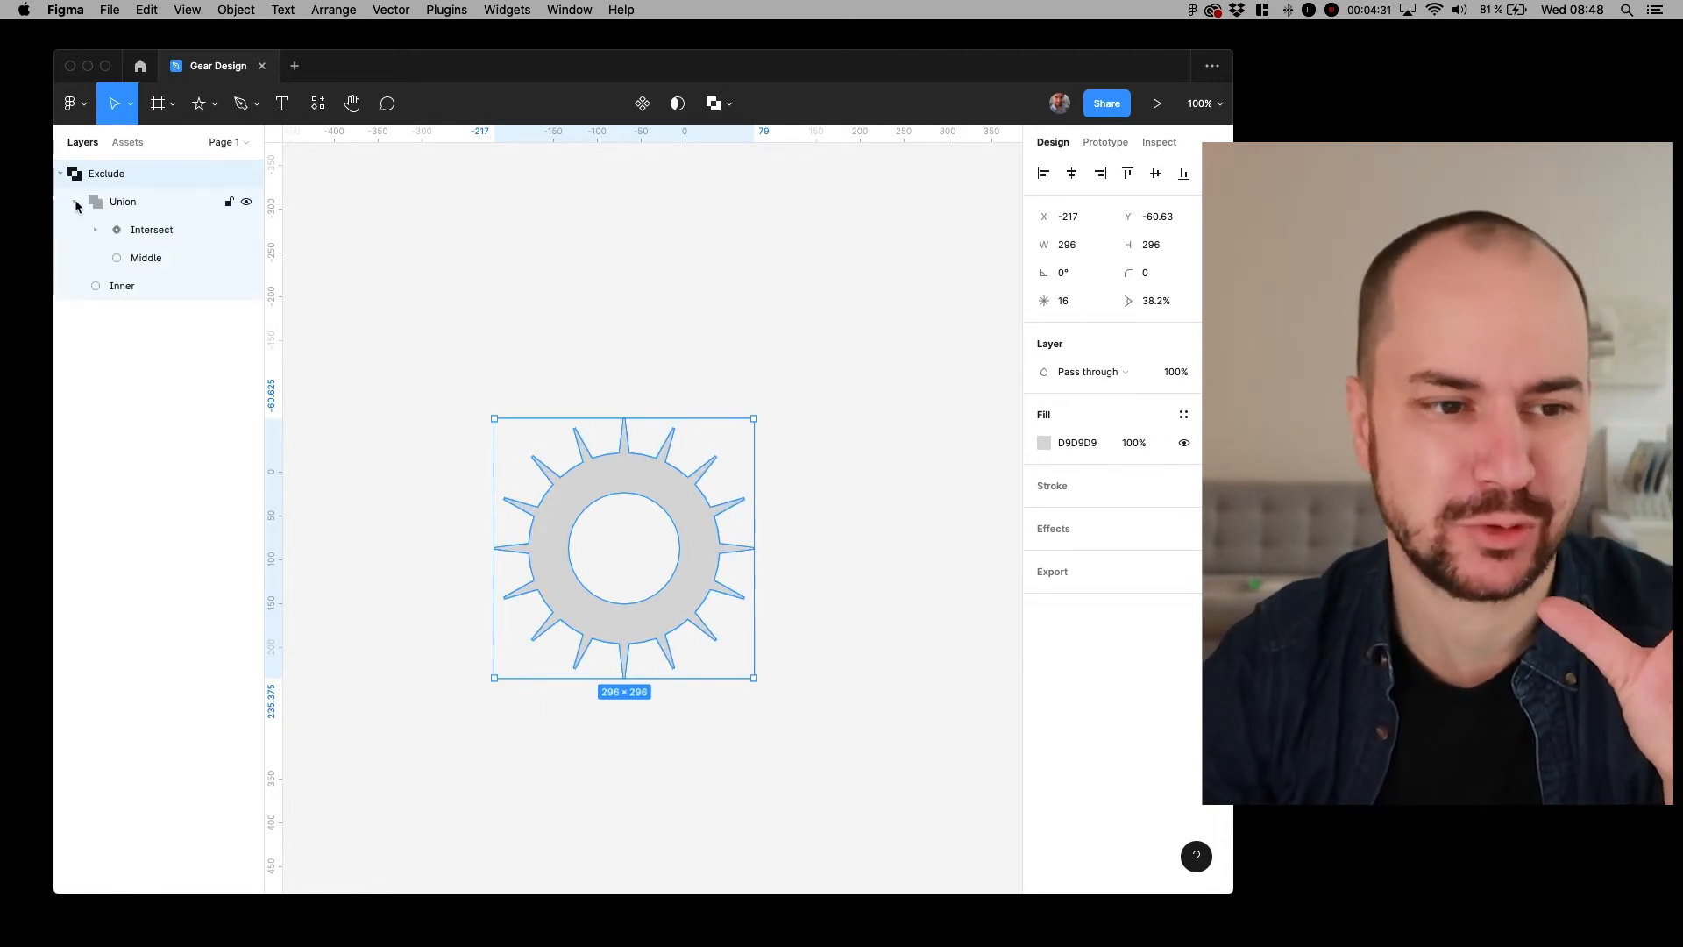
click(94, 229)
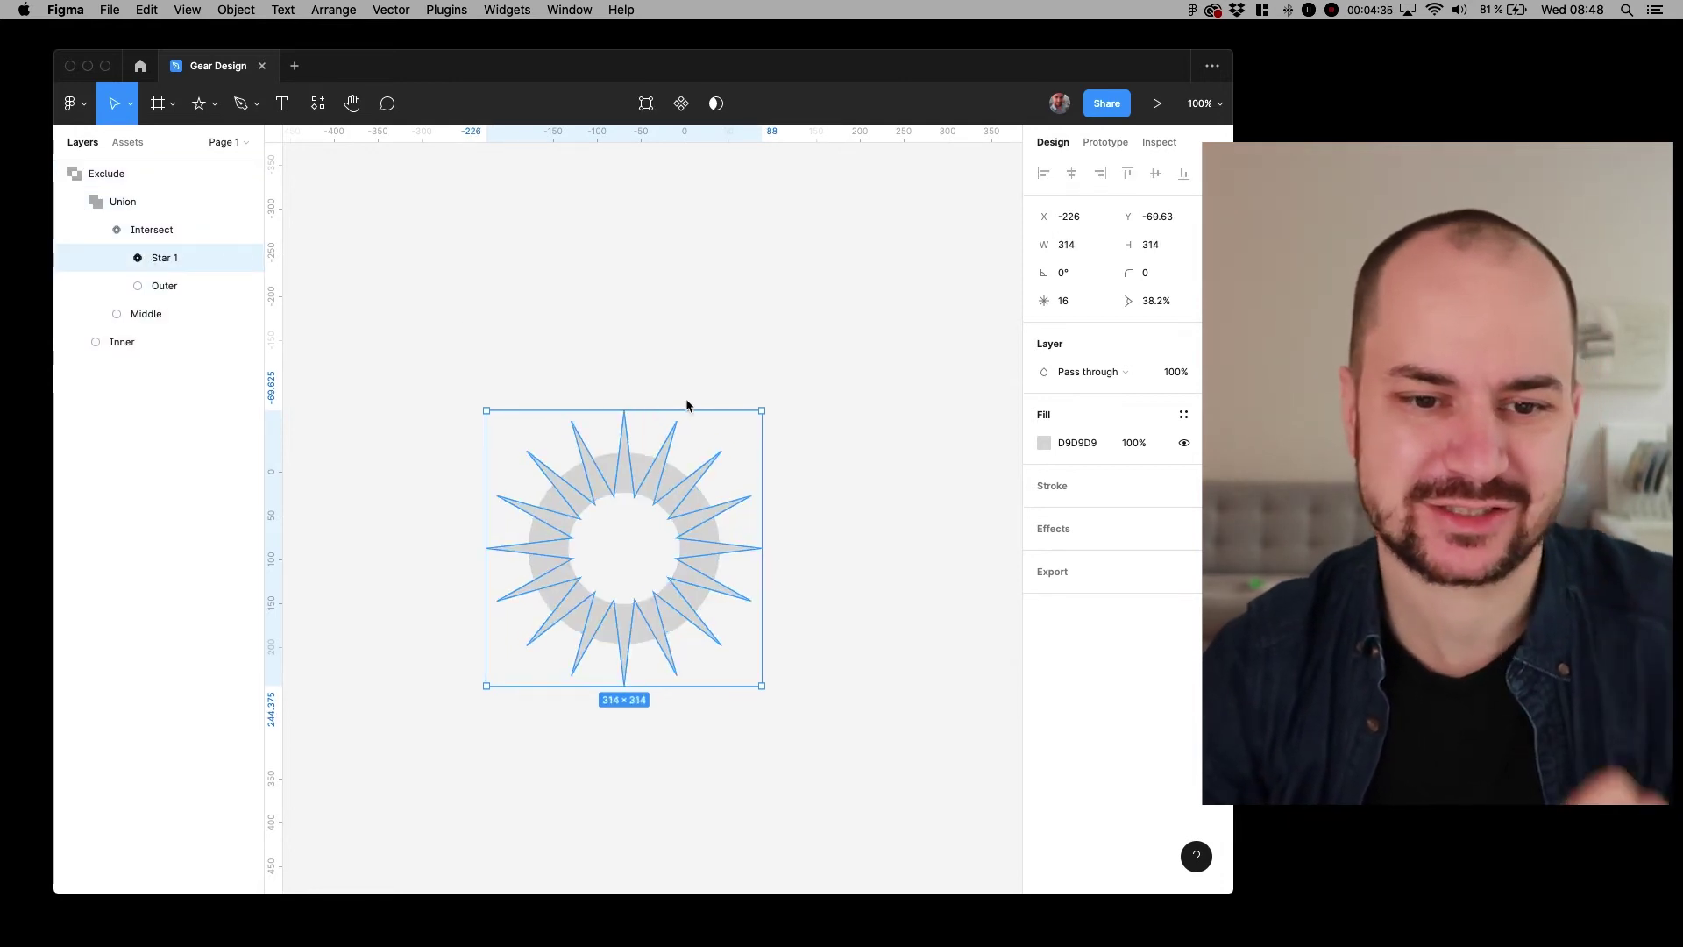
- Set the Exclude group's corner radius to 4 so the teeth are rounded
drag(760, 410, 785, 386)
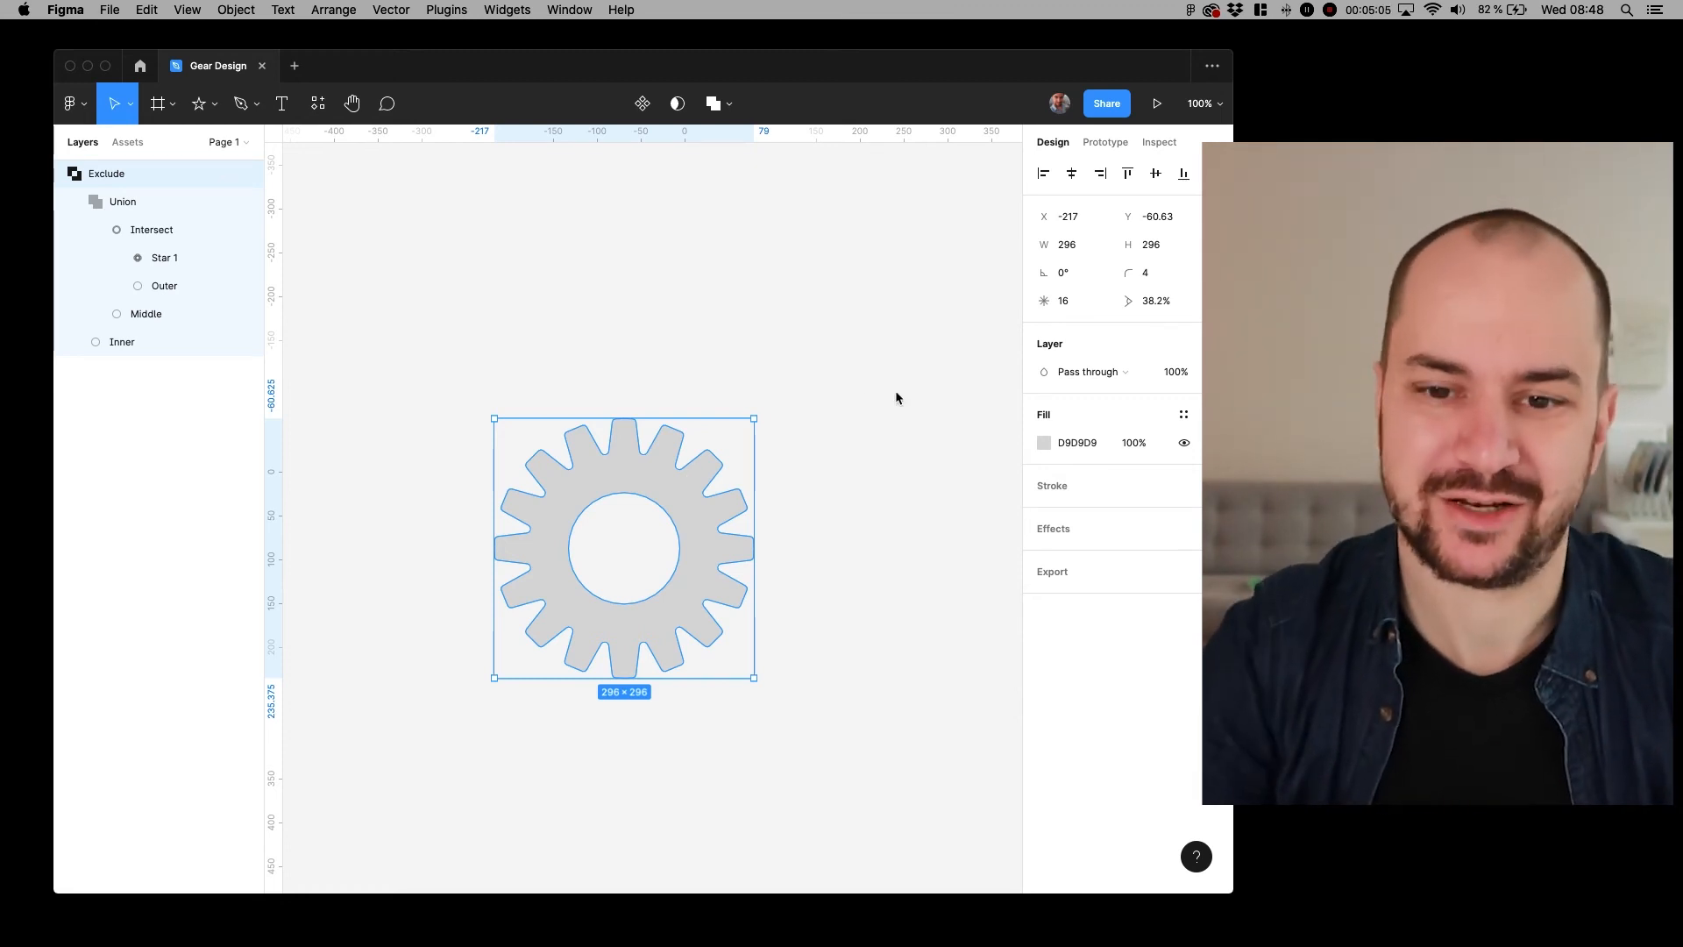
mouse_move(1044, 300)
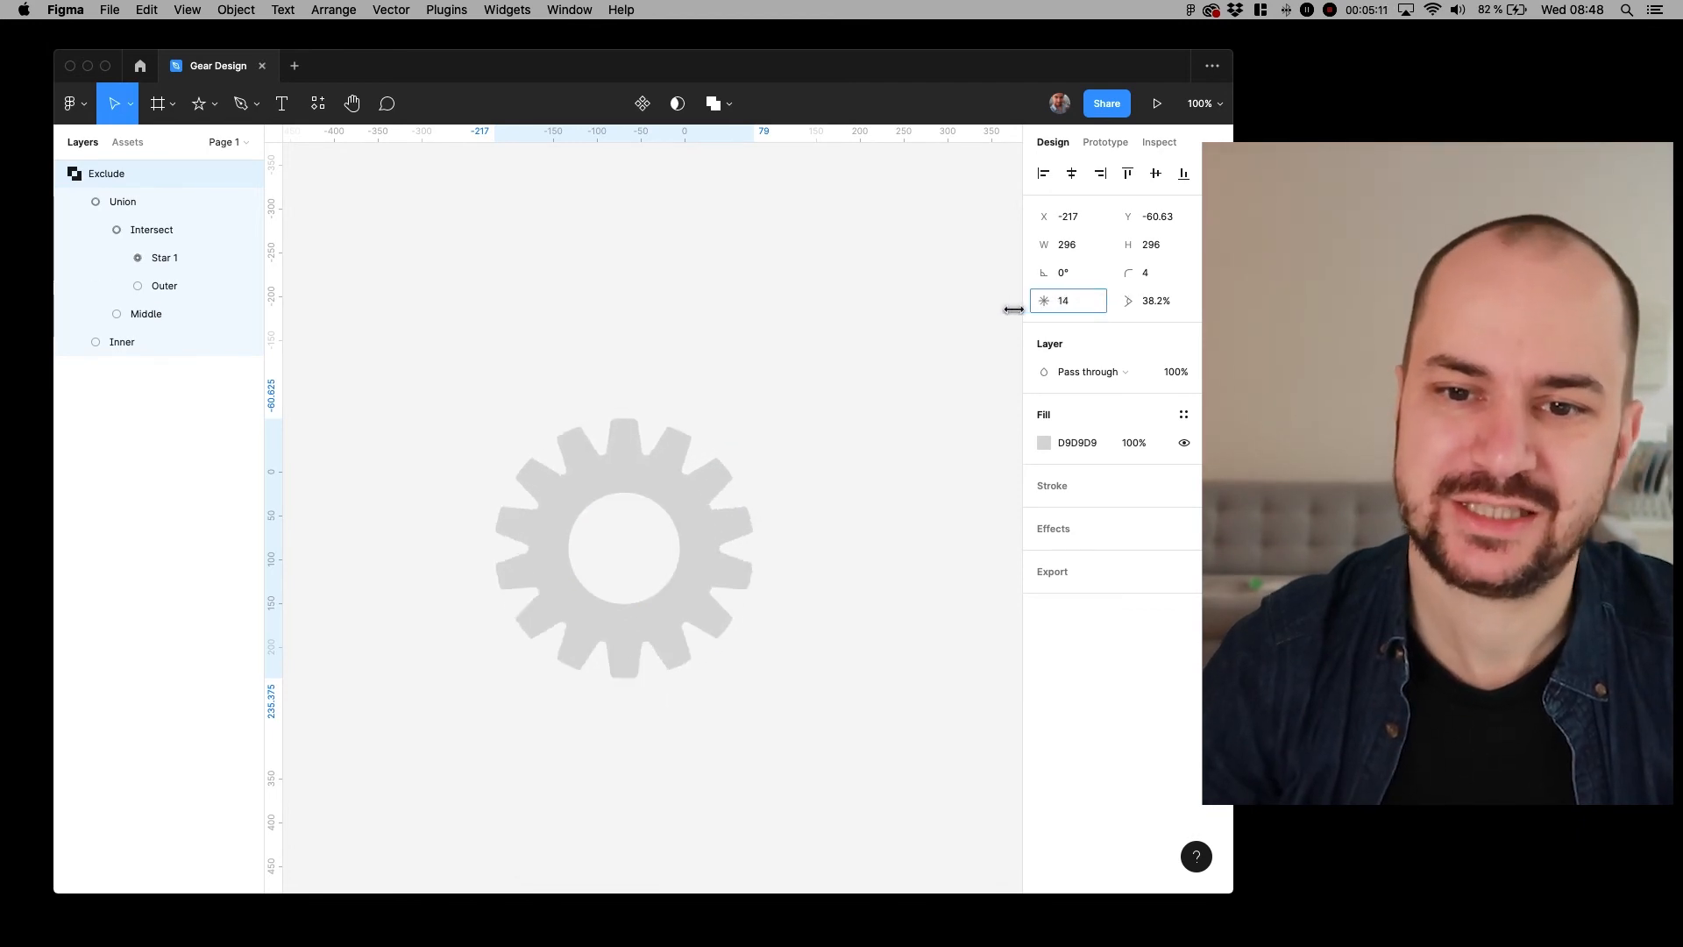
- Try 8 star points, then settle on 22 for more teeth
text(8)
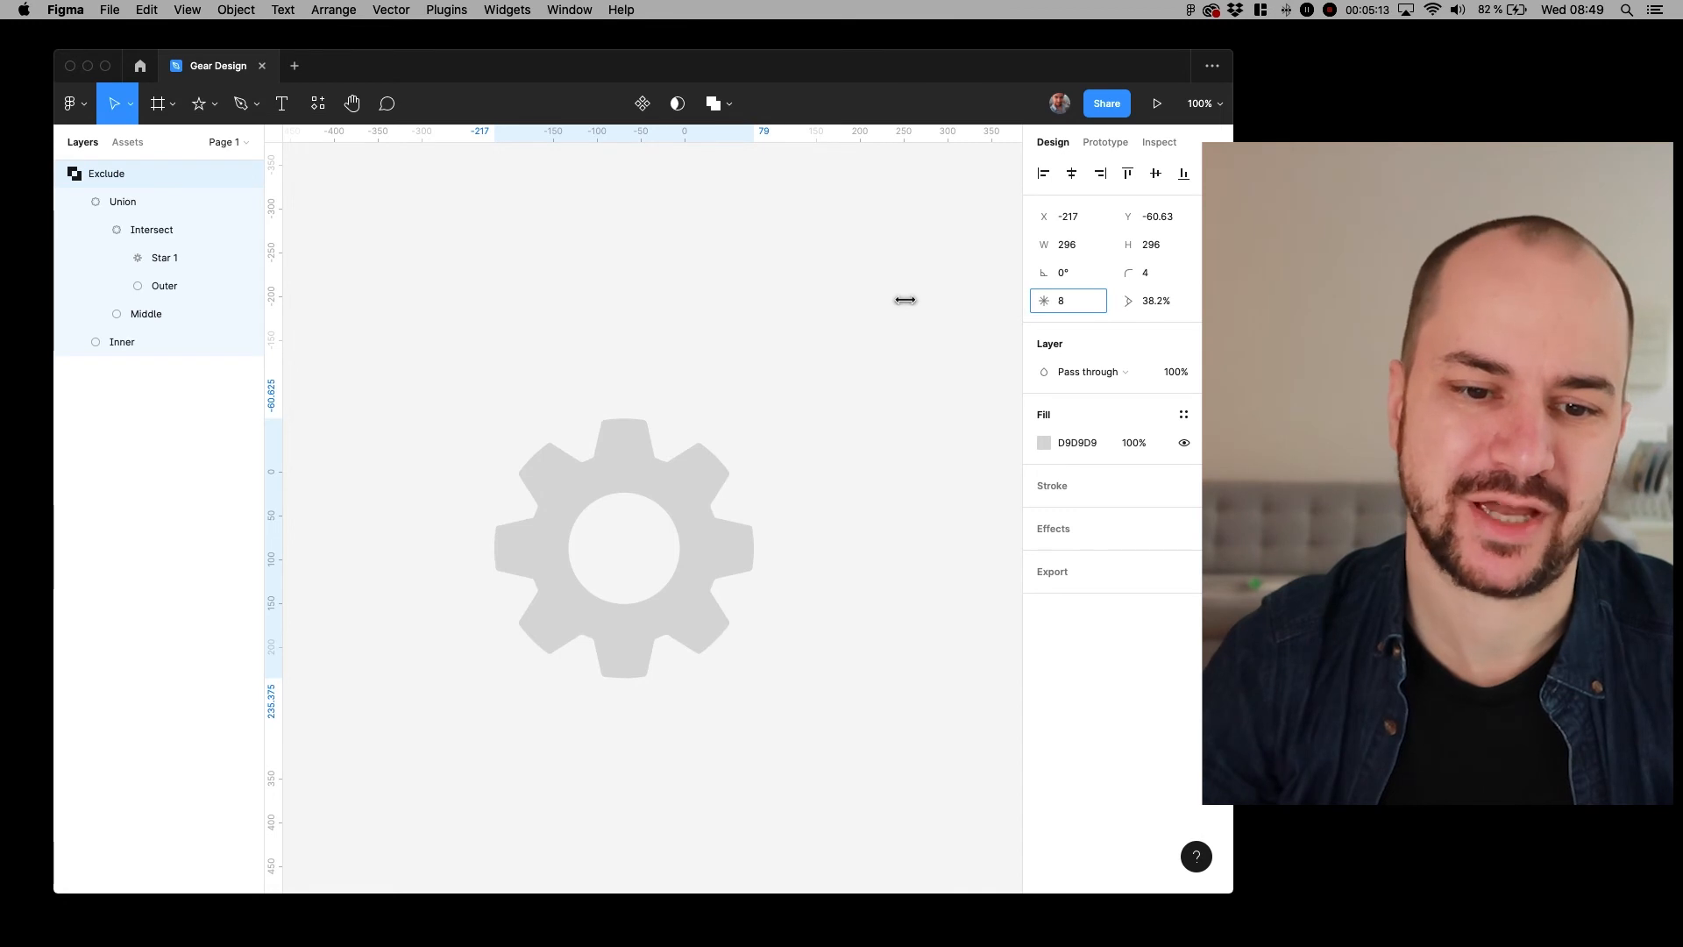
text(22)
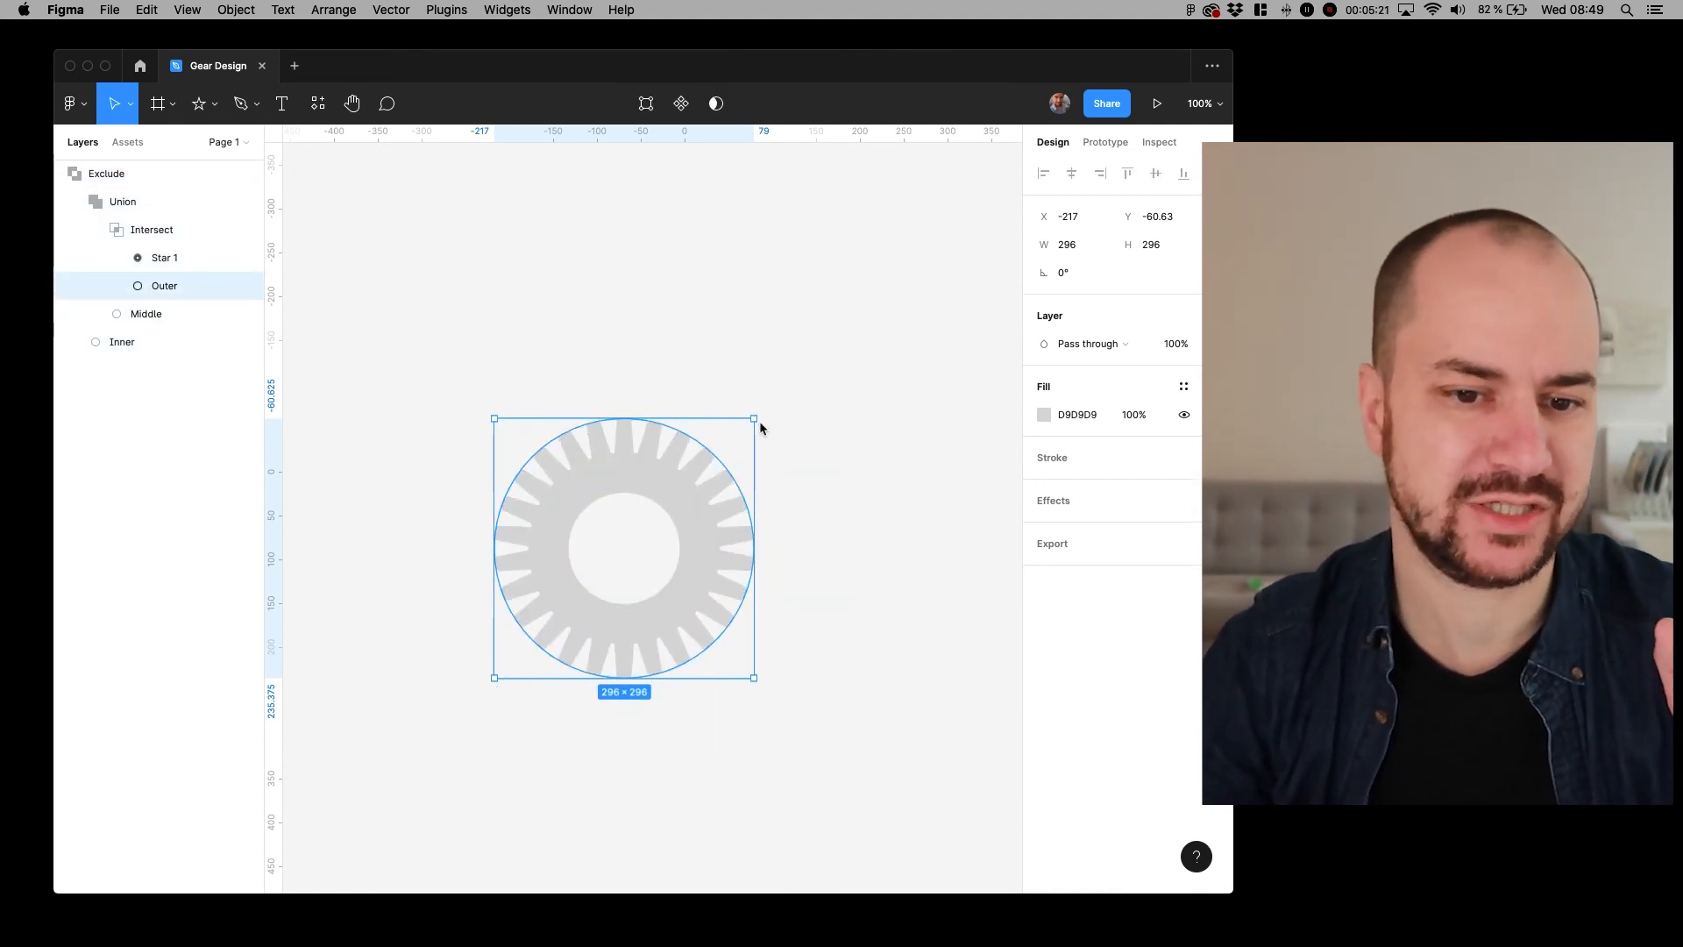
- Shrink the Outer and Middle circles for shorter teeth, then deselect to view the gear
drag(754, 417, 739, 438)
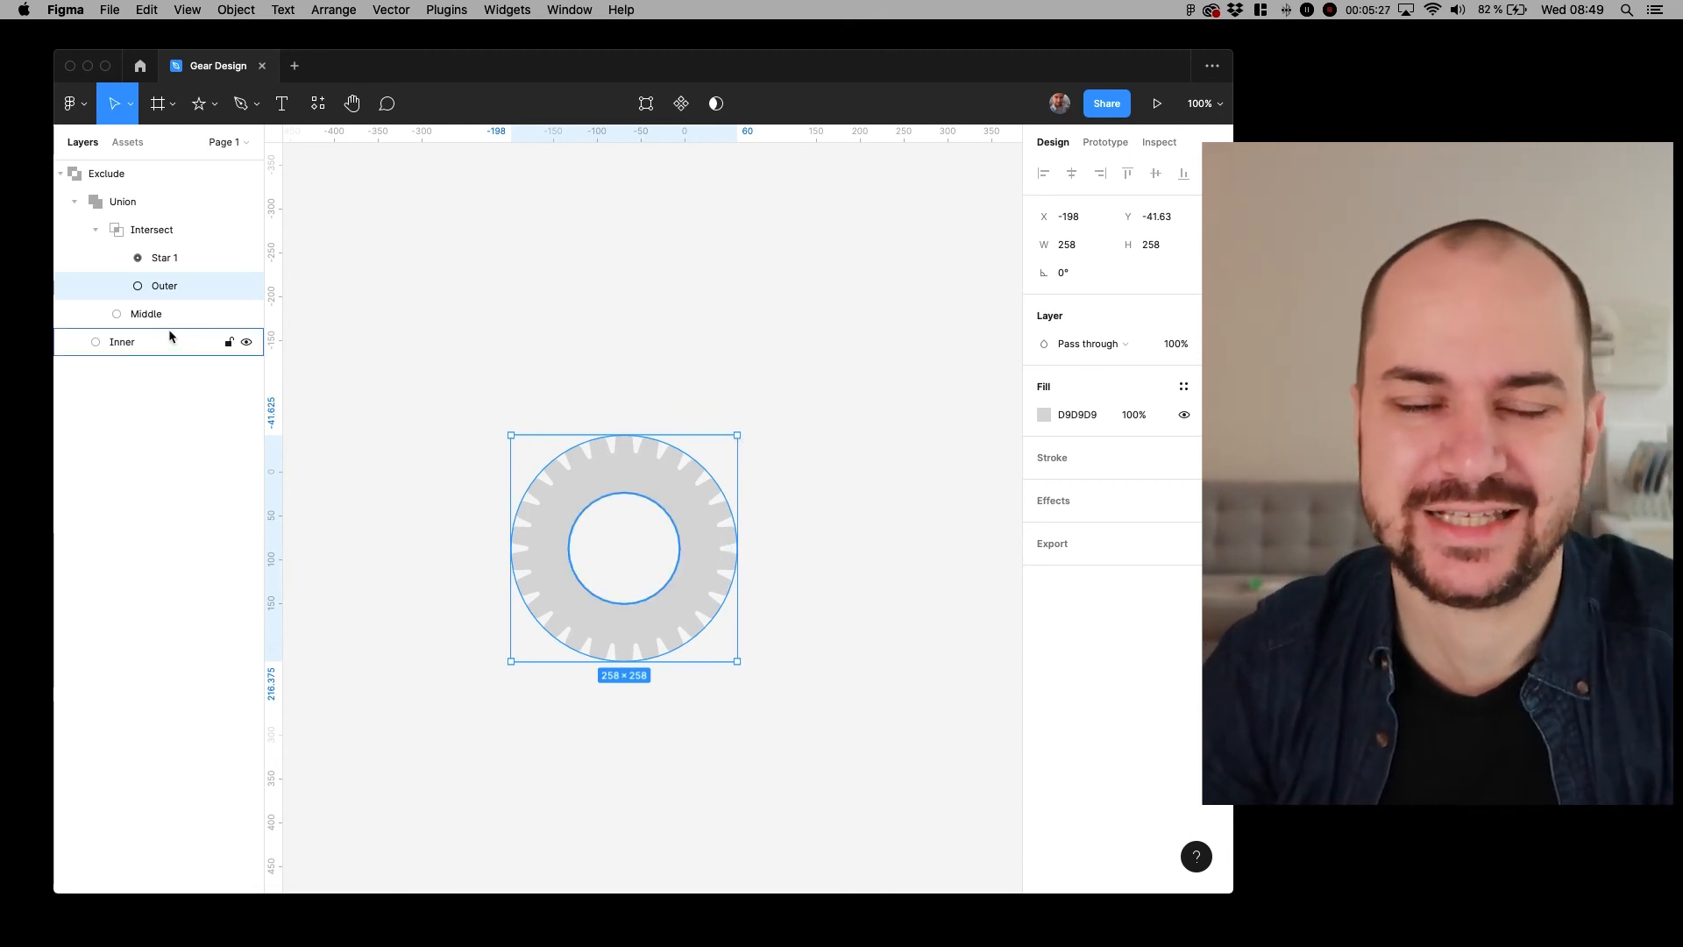
click(145, 314)
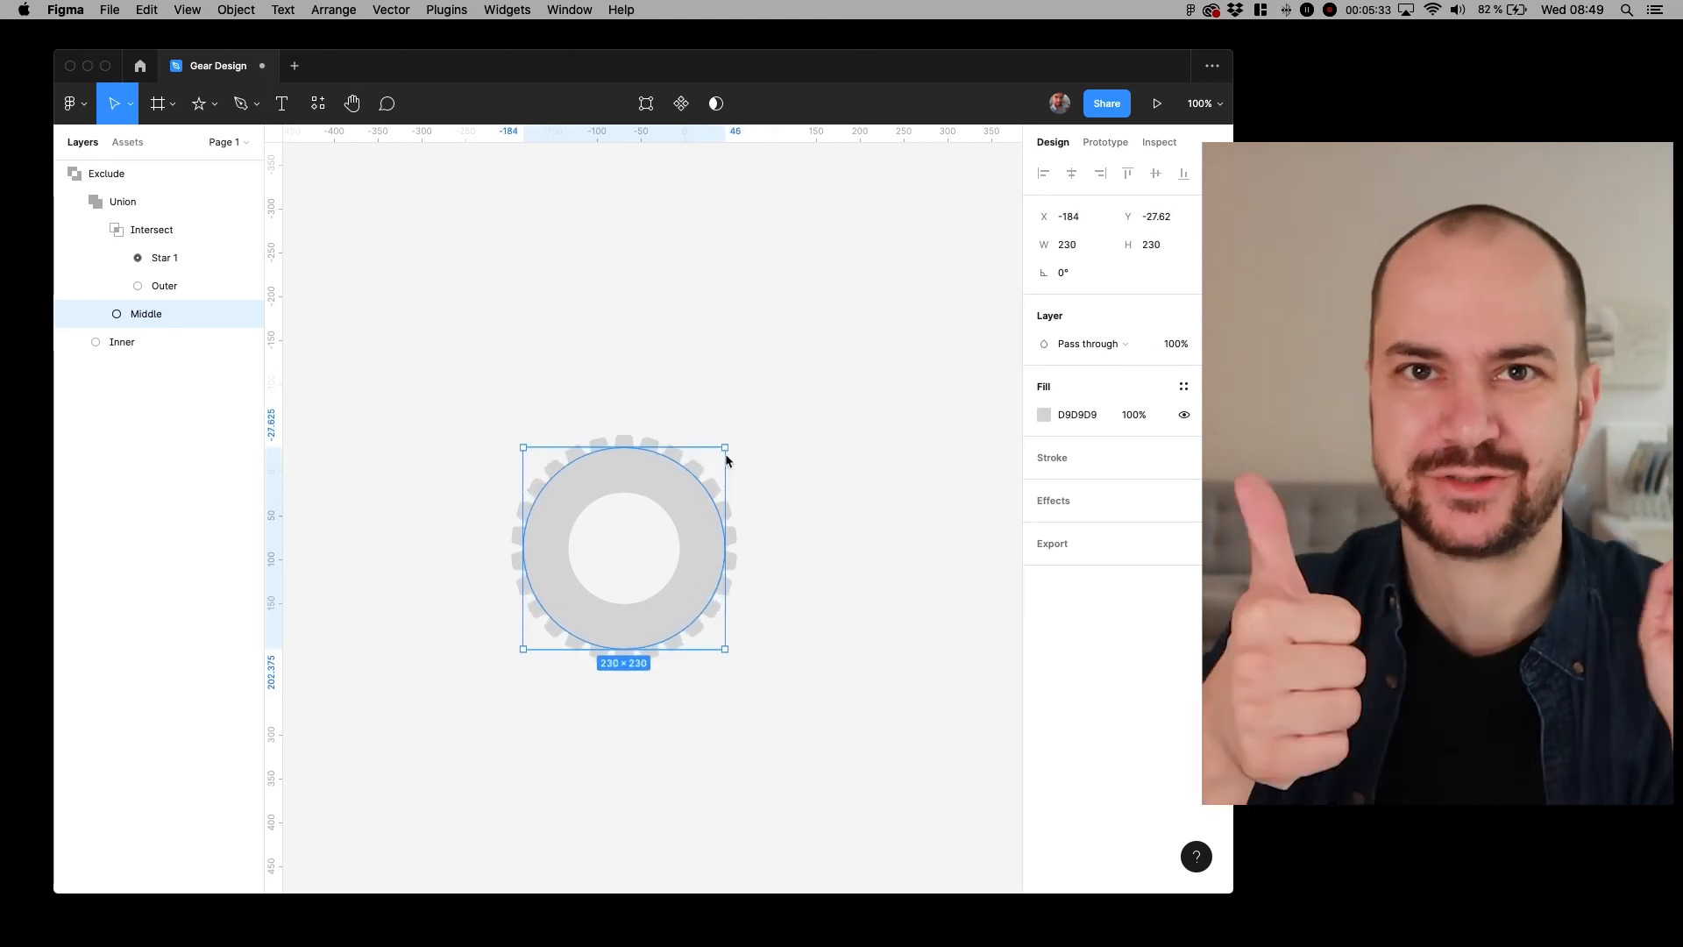
click(756, 429)
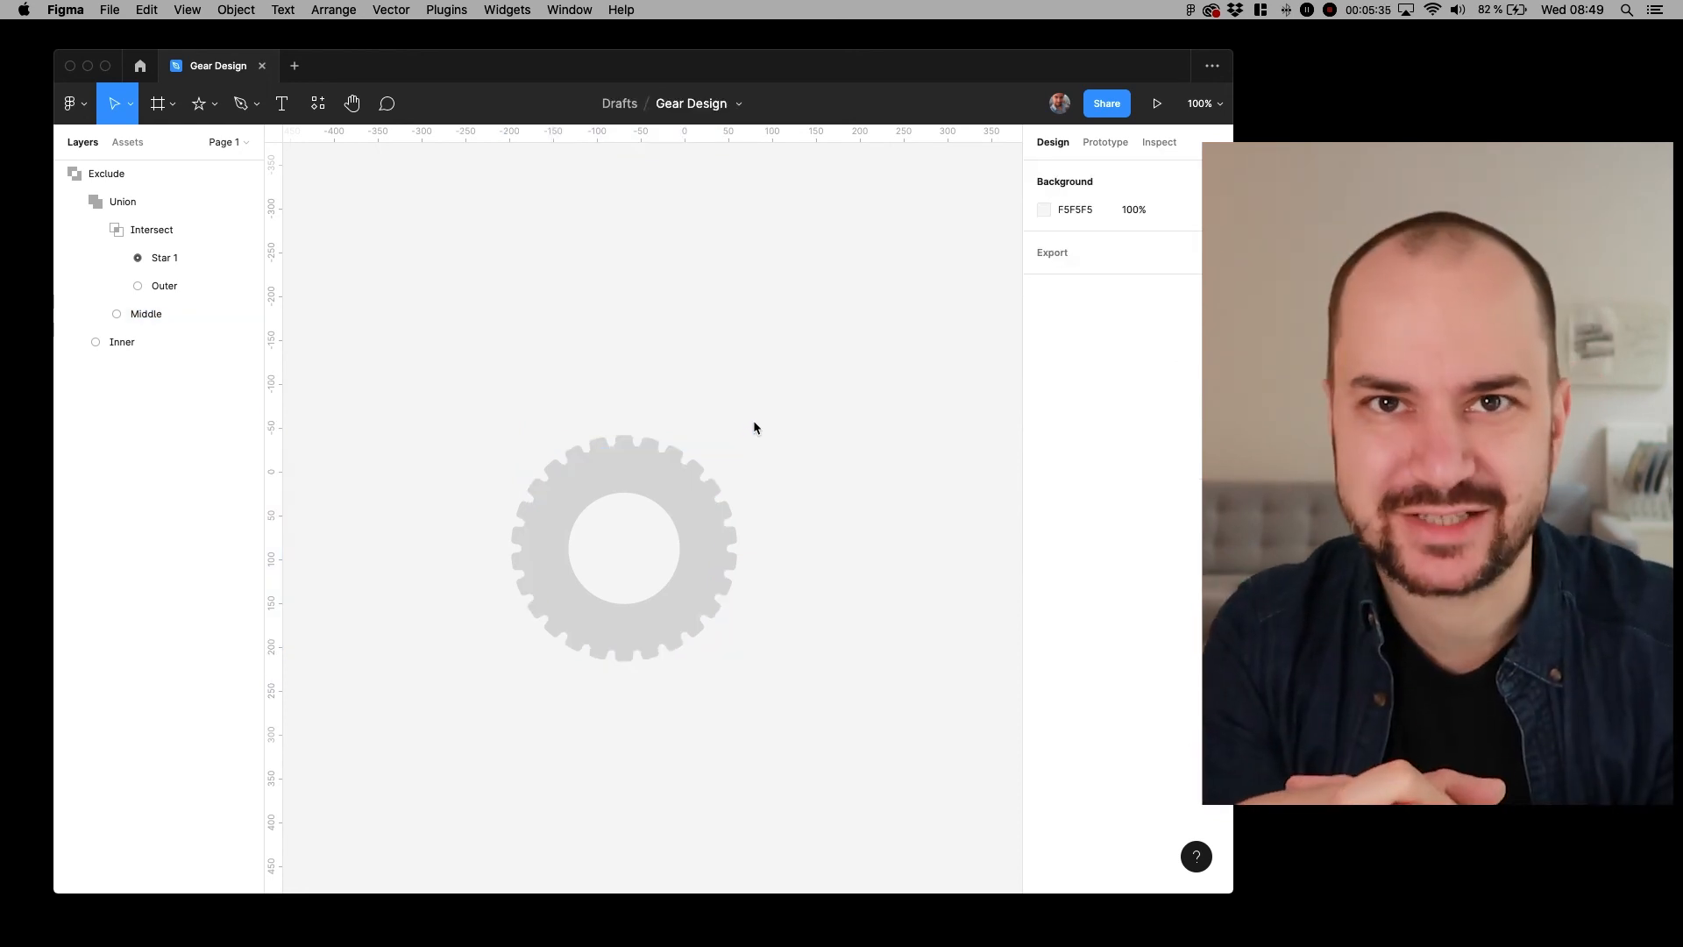